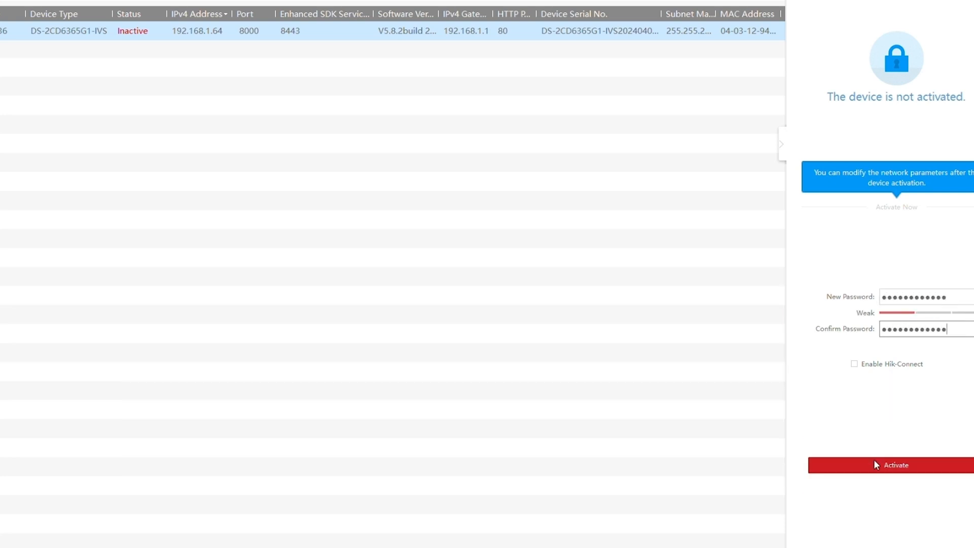
Activate the camera in SADP and change its IP address to 192.168.5.90
{"action": "left_click", "coordinate": [894, 465]}
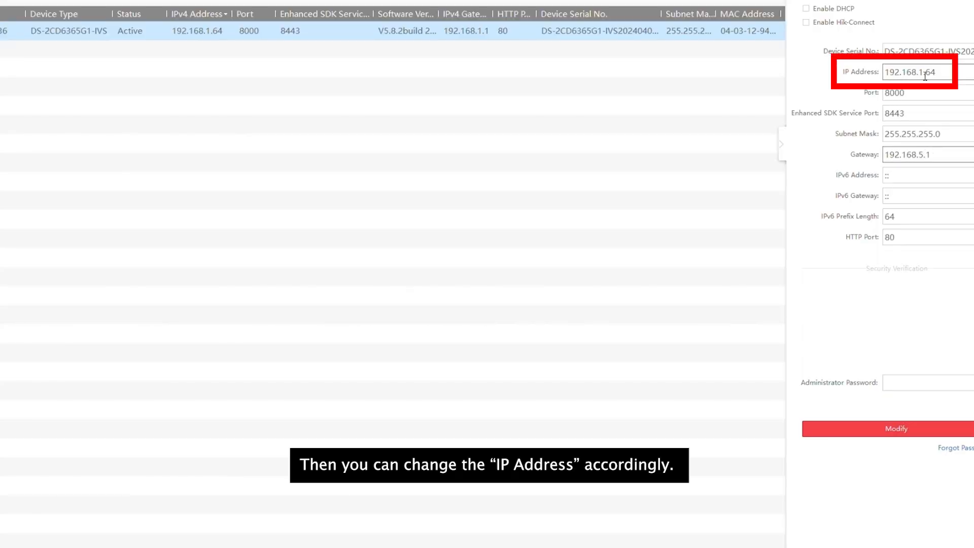
{"action": "type", "text": "192.168.5.90"}
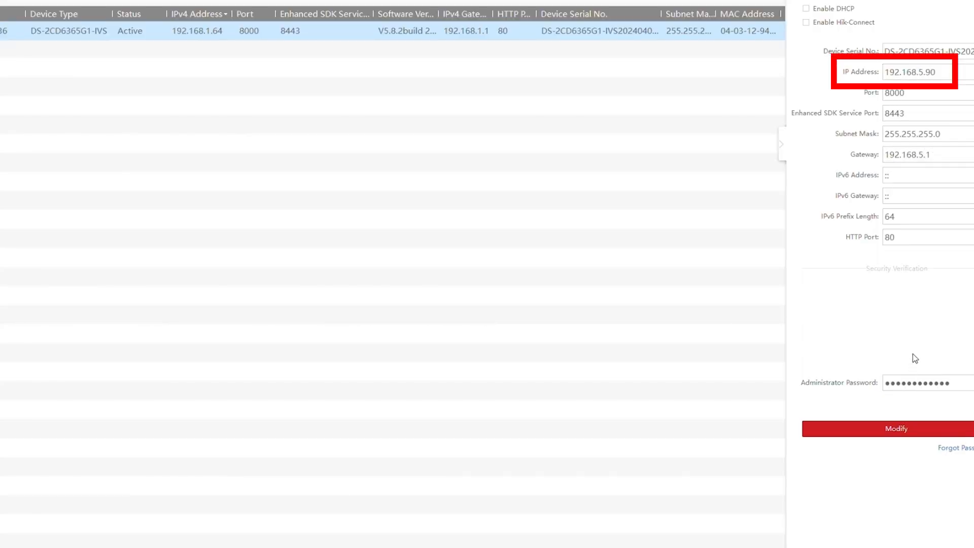
{"action": "left_click", "coordinate": [895, 428]}
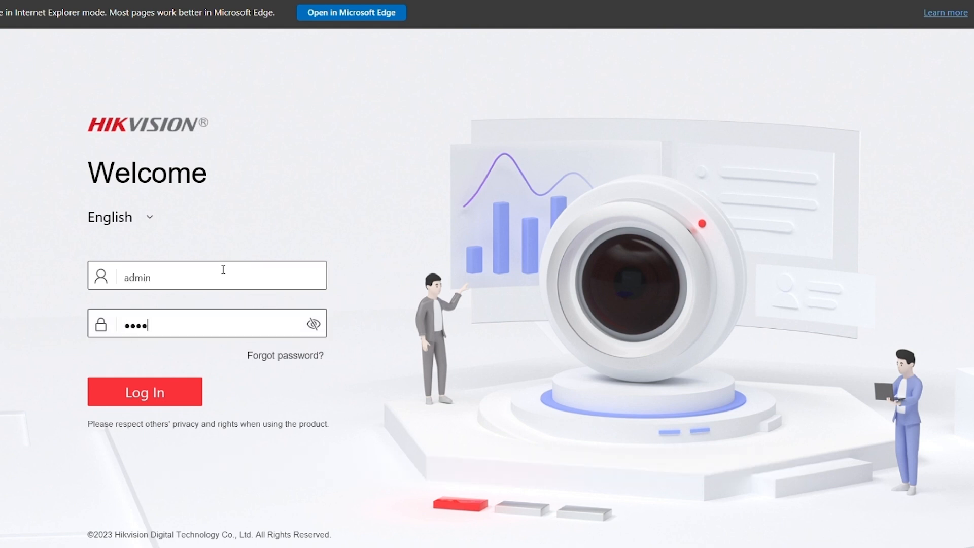
Log in as admin on the camera's Welcome page to reach Live View
{"action": "left_click", "coordinate": [144, 392]}
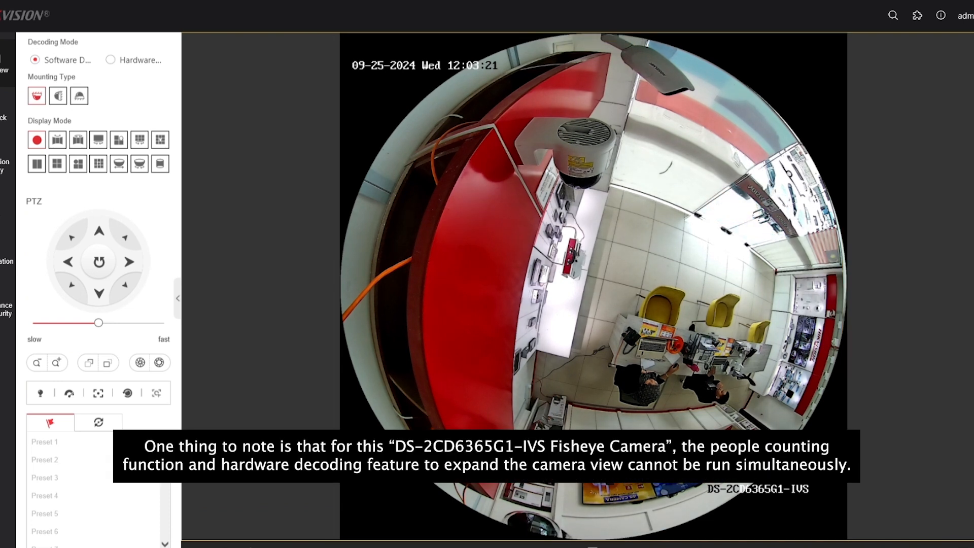
{"action": "mouse_move", "coordinate": [205, 49]}
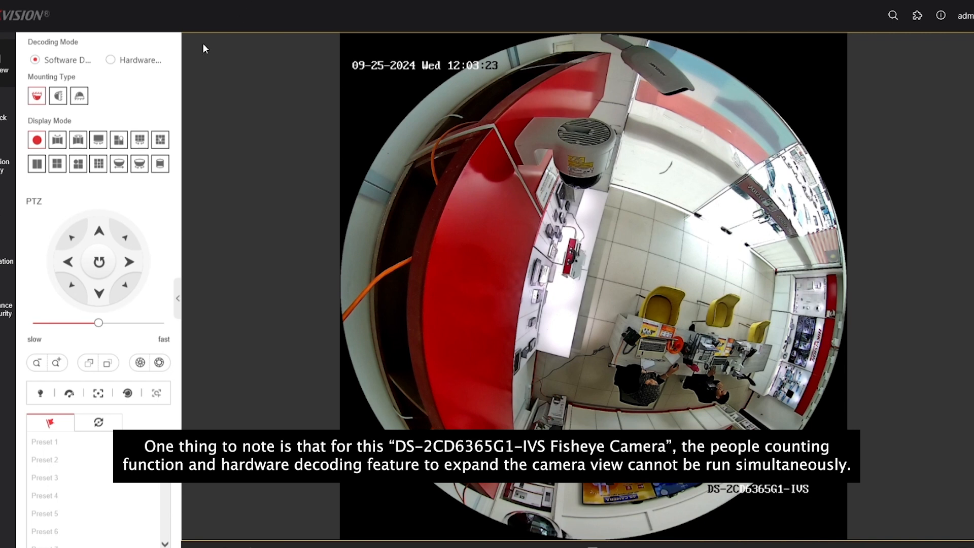
{"action": "mouse_move", "coordinate": [136, 54]}
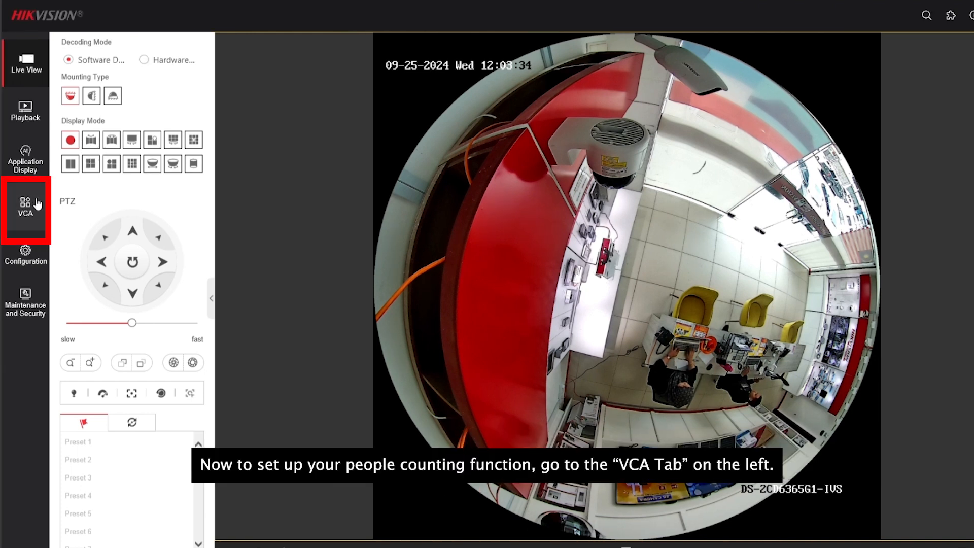
Switch on People Counting in the VCA section and continue to Set Application
{"action": "left_click", "coordinate": [25, 208]}
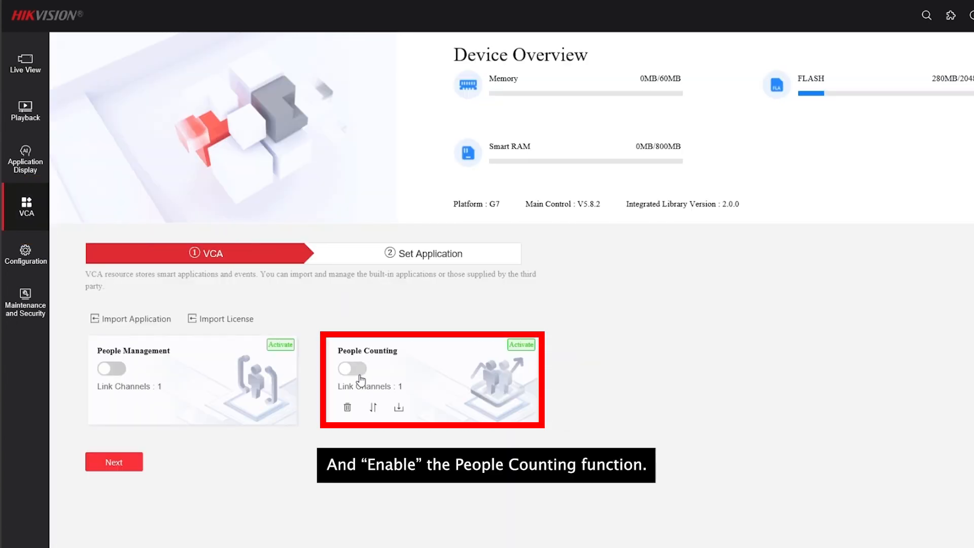
{"action": "left_click", "coordinate": [352, 368]}
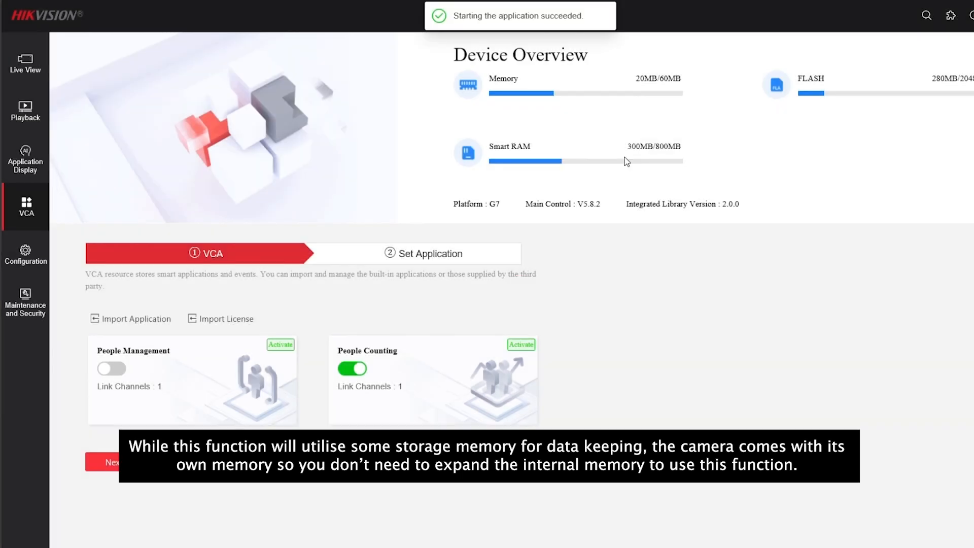
{"action": "mouse_move", "coordinate": [767, 178]}
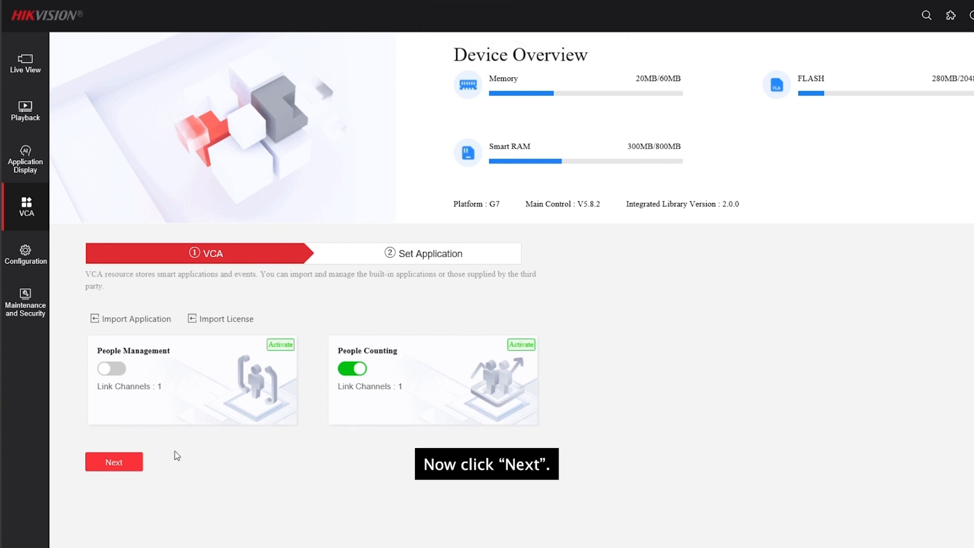
{"action": "left_click", "coordinate": [114, 462]}
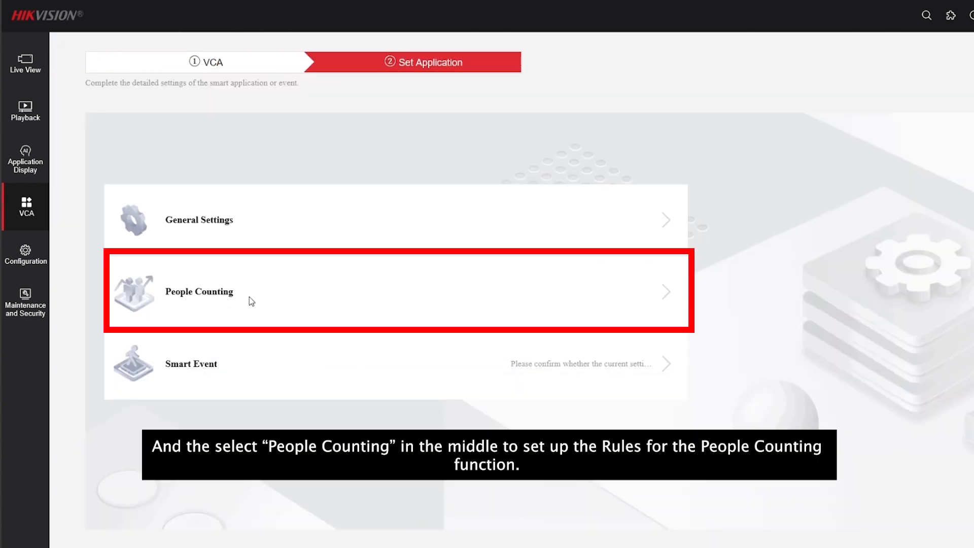
{"action": "mouse_move", "coordinate": [665, 296]}
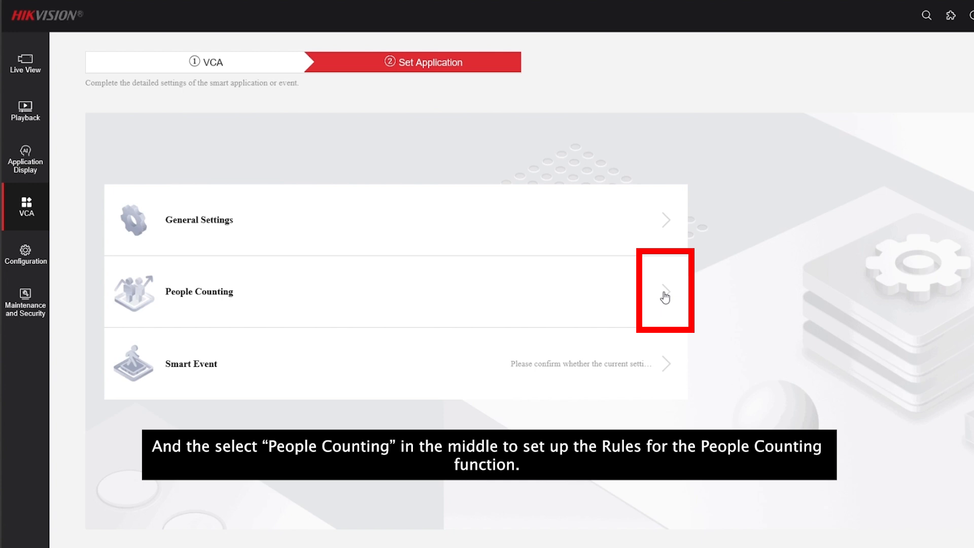
Open the People Counting rule page and switch on the Region1 Enable toggle
{"action": "left_click", "coordinate": [665, 291]}
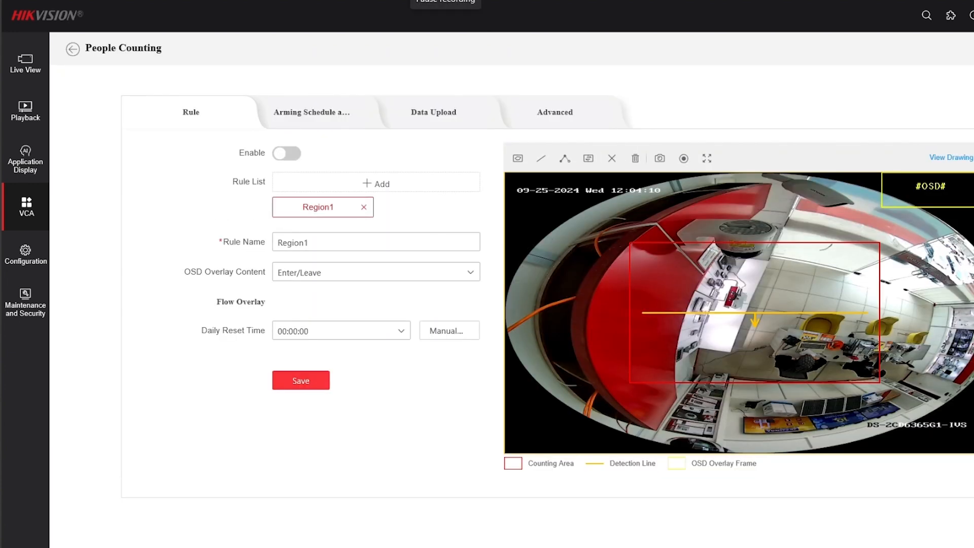
{"action": "left_click", "coordinate": [286, 152]}
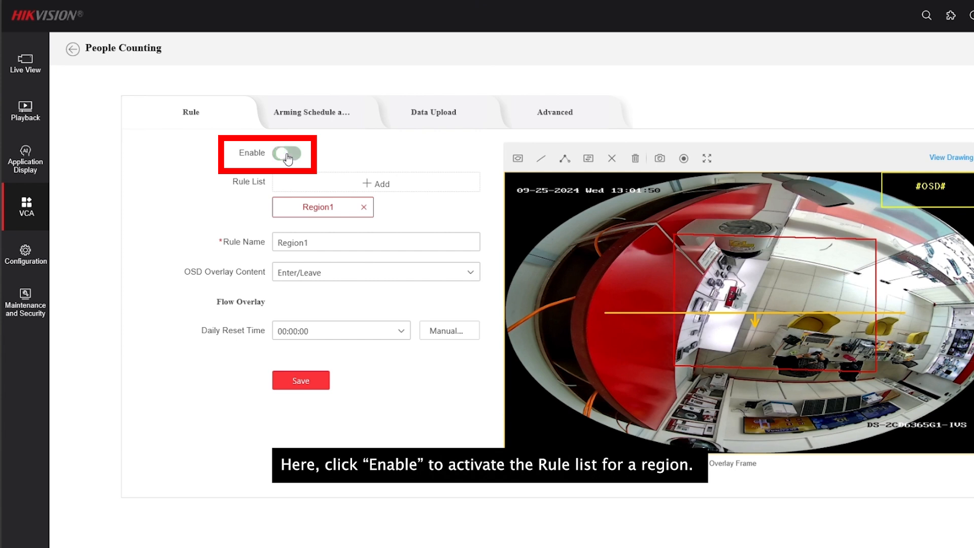
{"action": "left_click", "coordinate": [287, 153]}
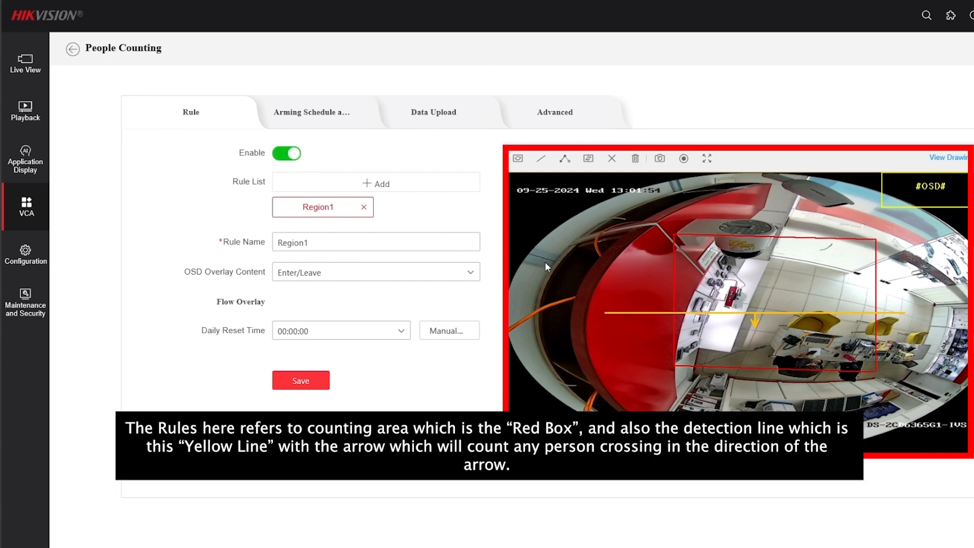
{"action": "mouse_move", "coordinate": [667, 374]}
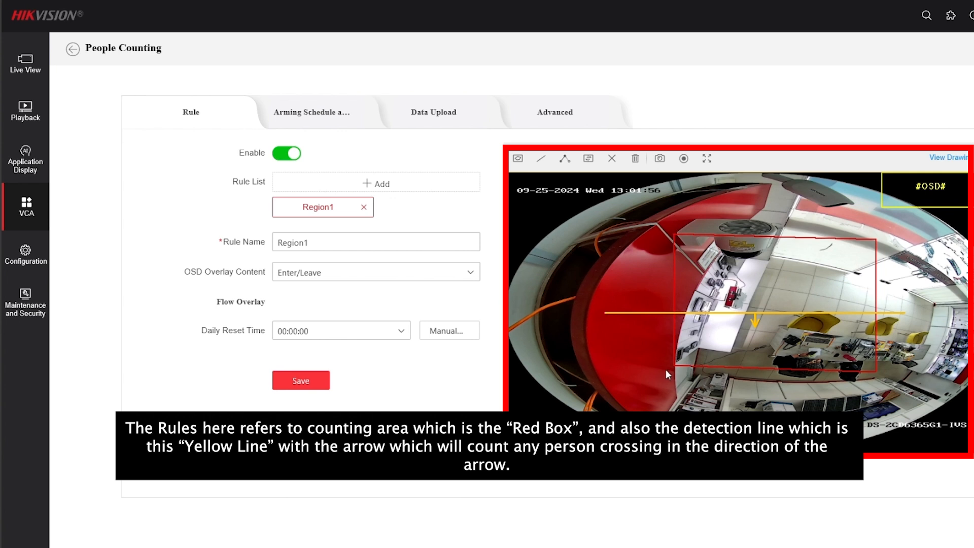
{"action": "mouse_move", "coordinate": [773, 315]}
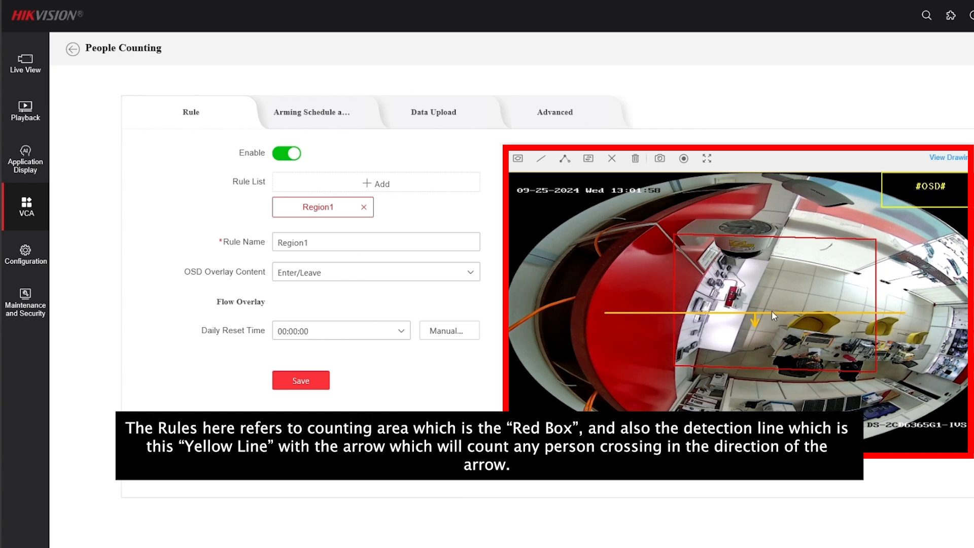
{"action": "mouse_move", "coordinate": [733, 305]}
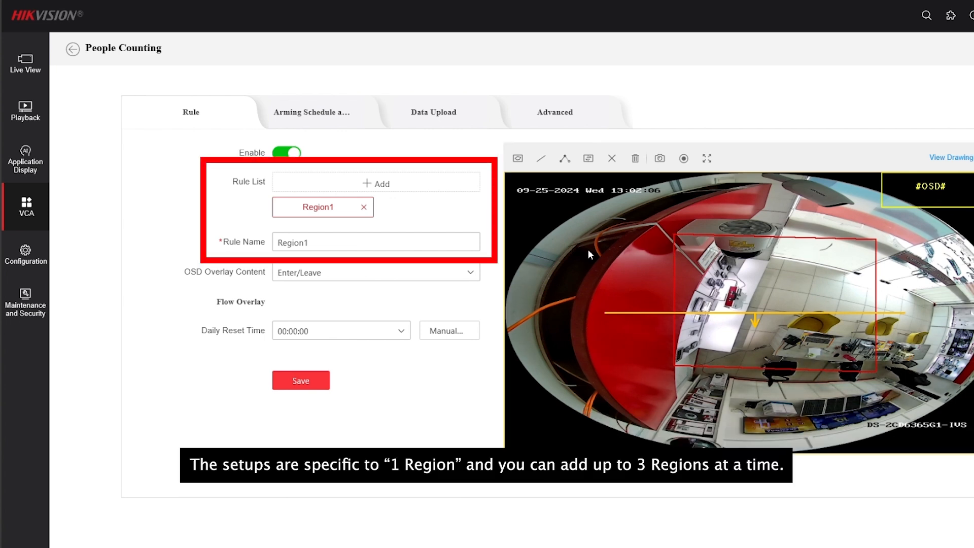
{"action": "mouse_move", "coordinate": [421, 217]}
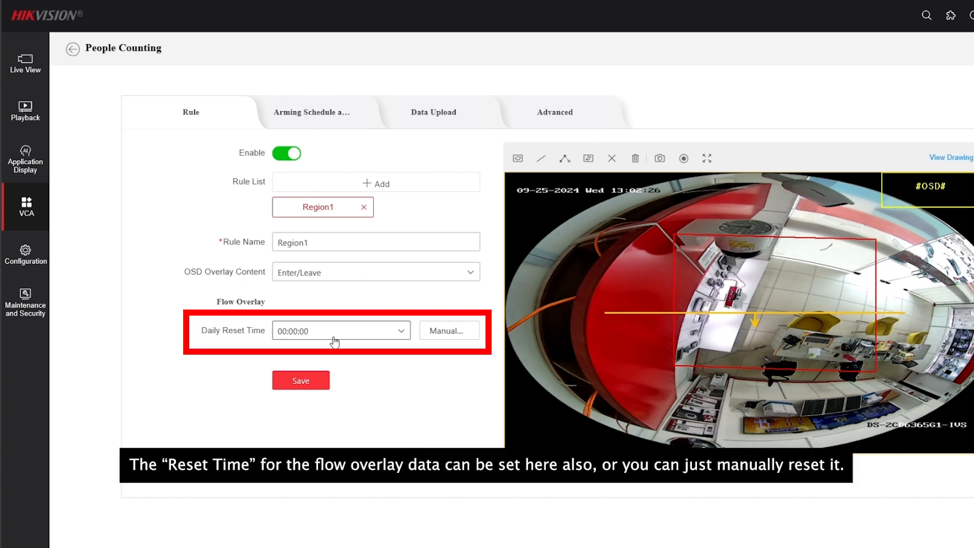
{"action": "mouse_move", "coordinate": [376, 334]}
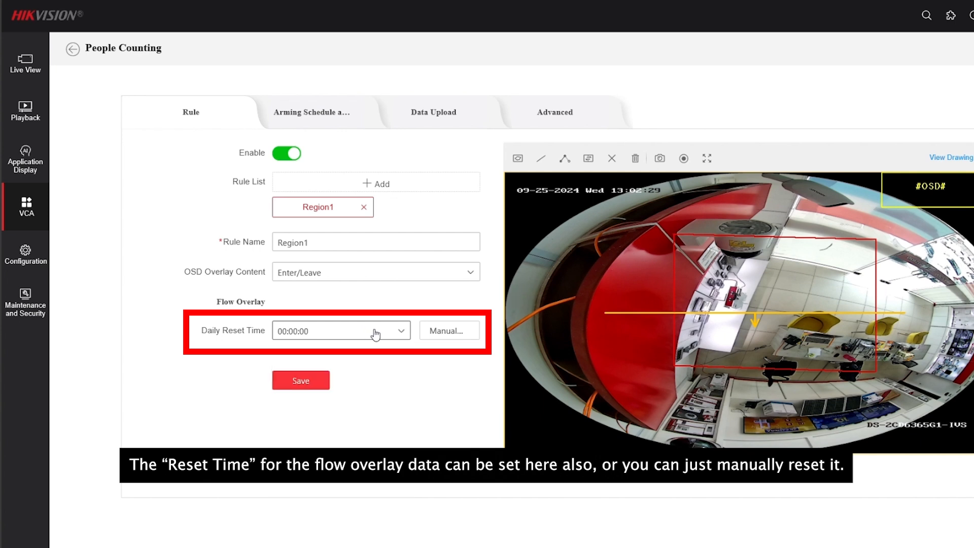
{"action": "mouse_move", "coordinate": [448, 330]}
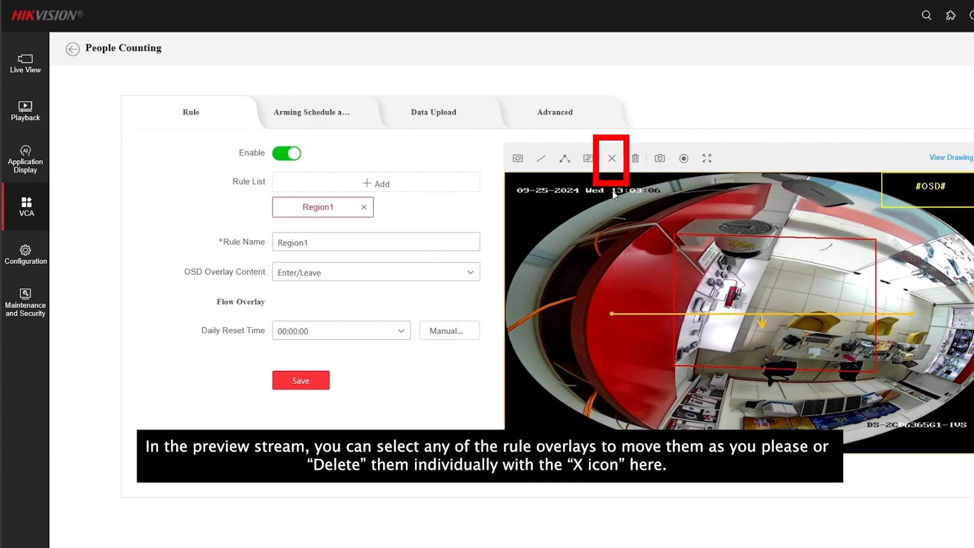
Delete the old detection line and overlays, then draw a new counting area
{"action": "left_click", "coordinate": [611, 158]}
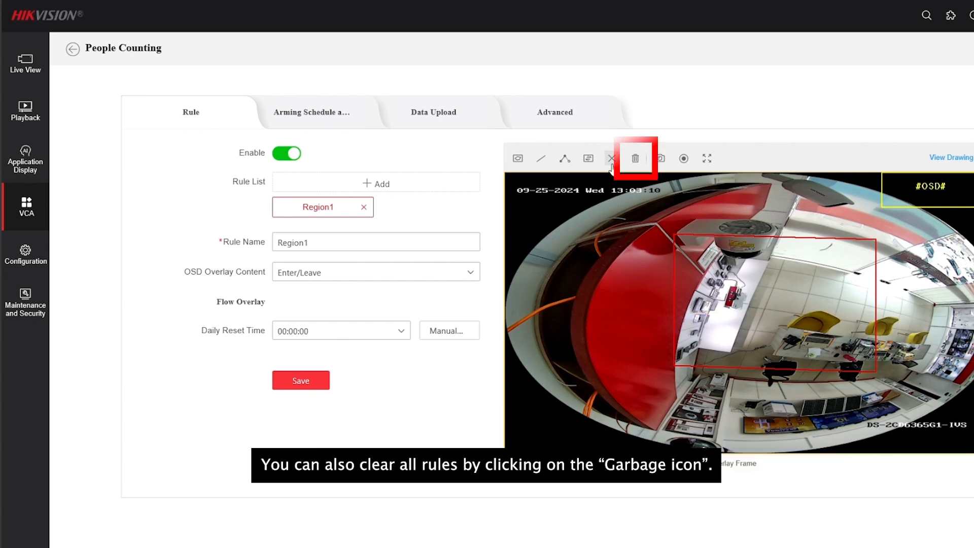
{"action": "mouse_move", "coordinate": [634, 158]}
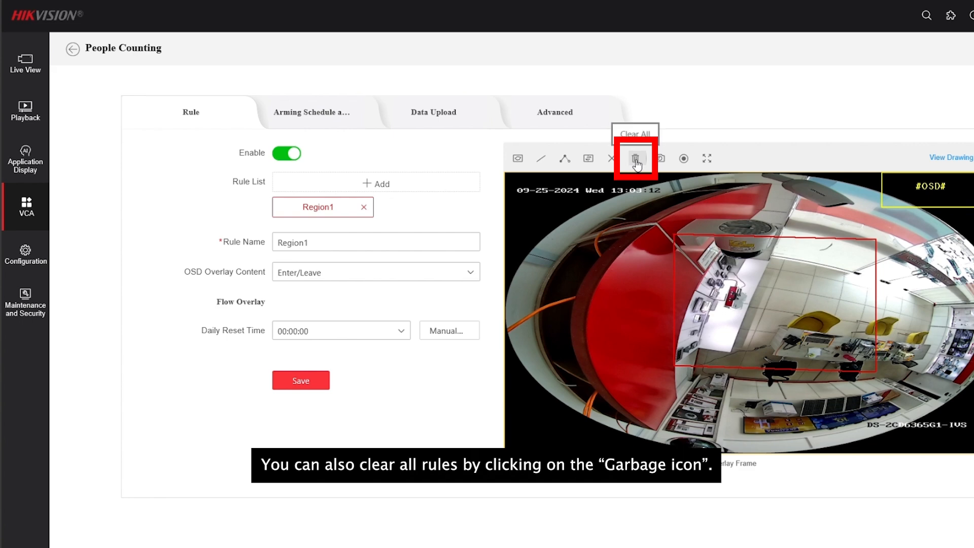
{"action": "left_click", "coordinate": [634, 158]}
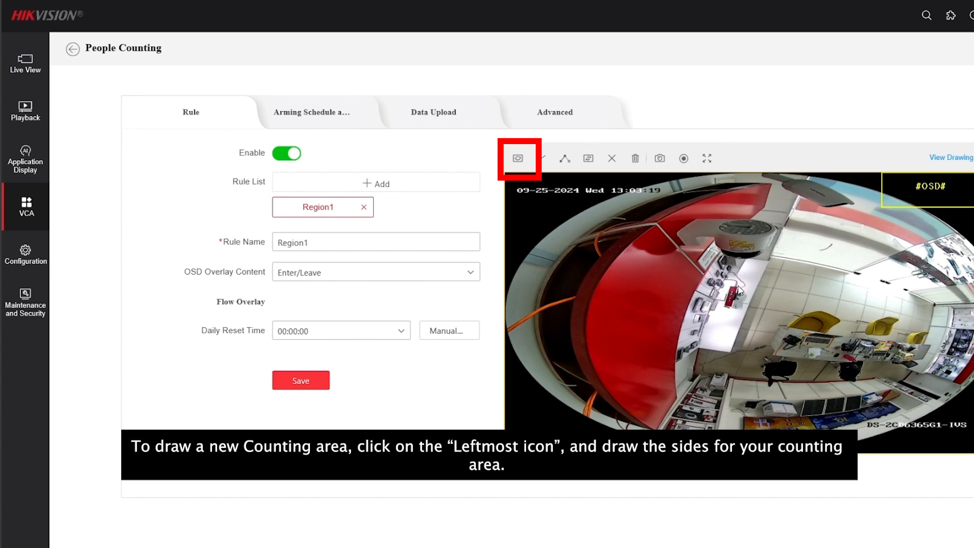
{"action": "left_click", "coordinate": [518, 158]}
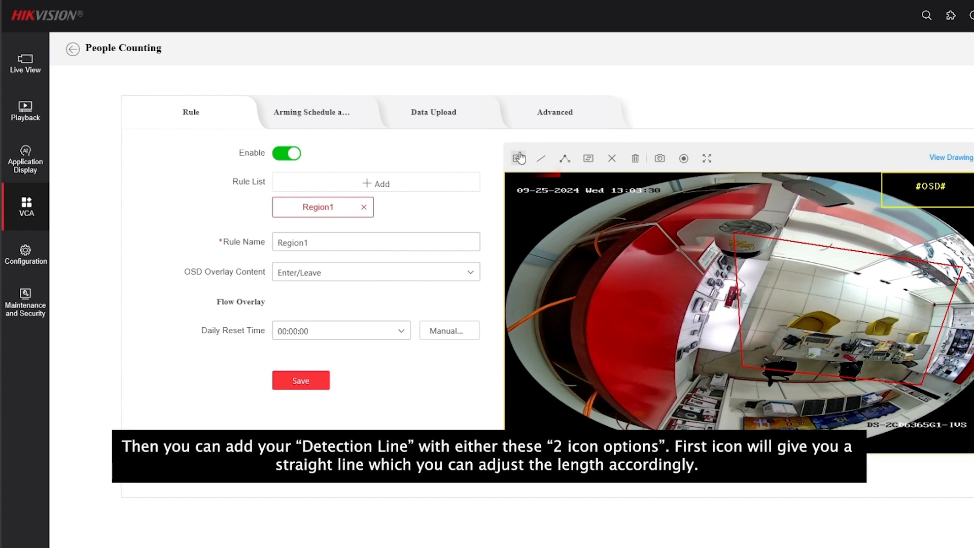
{"action": "mouse_move", "coordinate": [541, 158]}
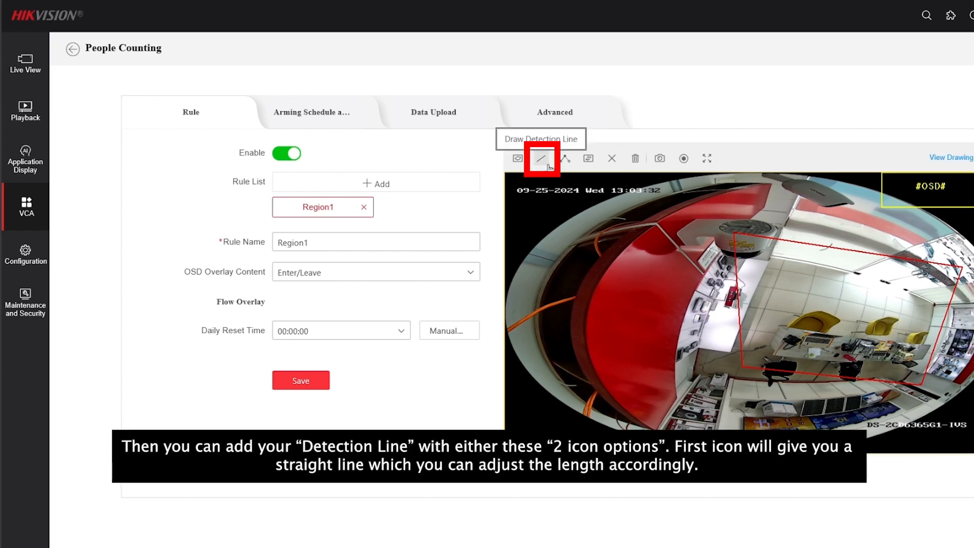
{"action": "mouse_move", "coordinate": [541, 159]}
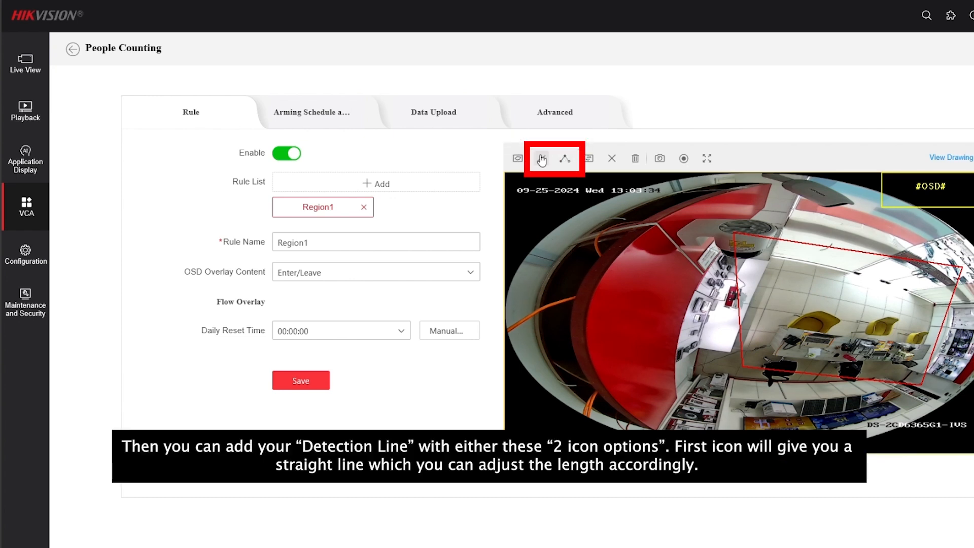
Draw a three-segment detection line for Region1, flip its direction, and save
{"action": "left_click", "coordinate": [540, 158]}
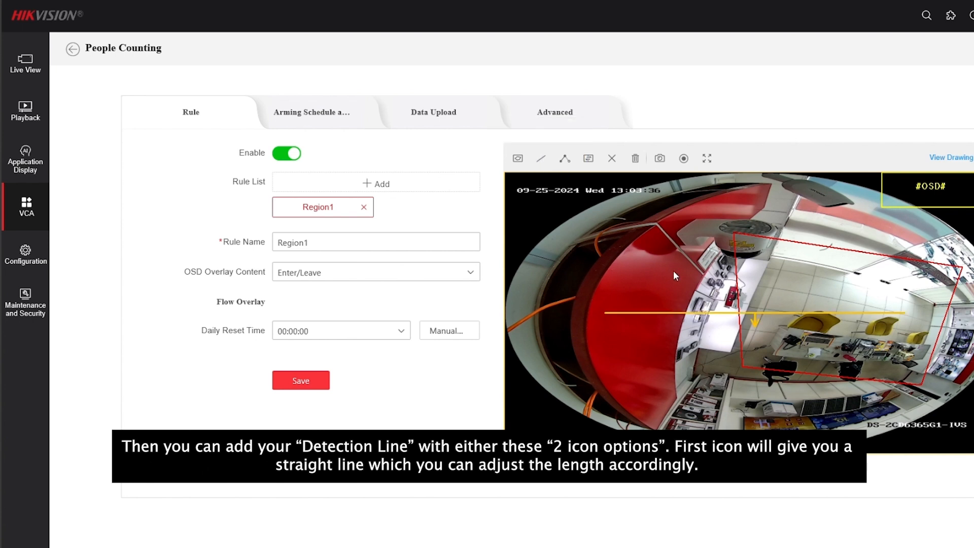
{"action": "left_click", "coordinate": [540, 158]}
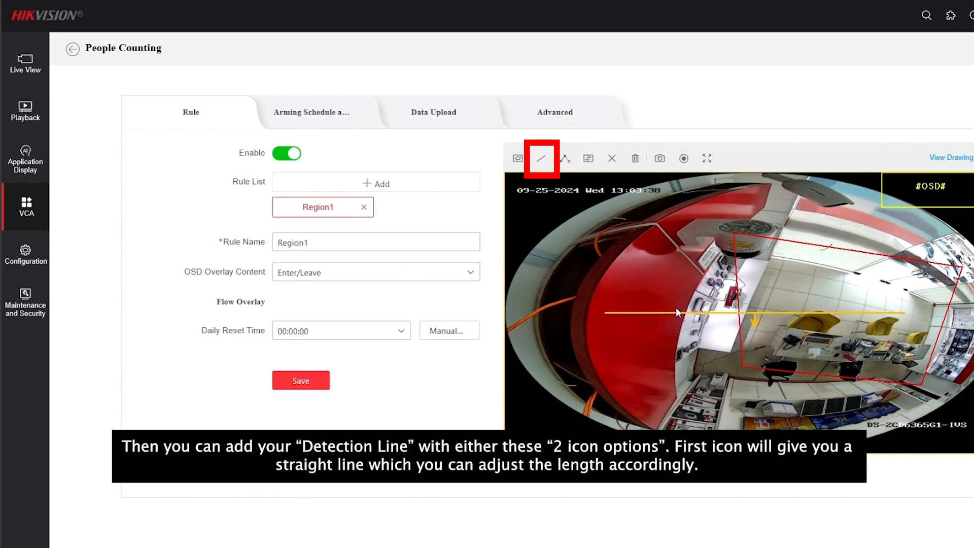
{"action": "left_click", "coordinate": [564, 158]}
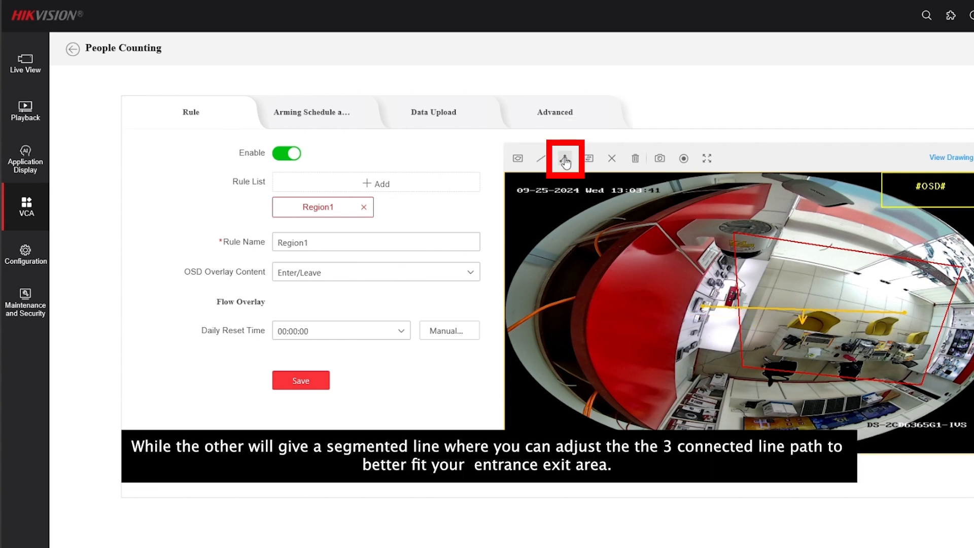
{"action": "left_click", "coordinate": [564, 158]}
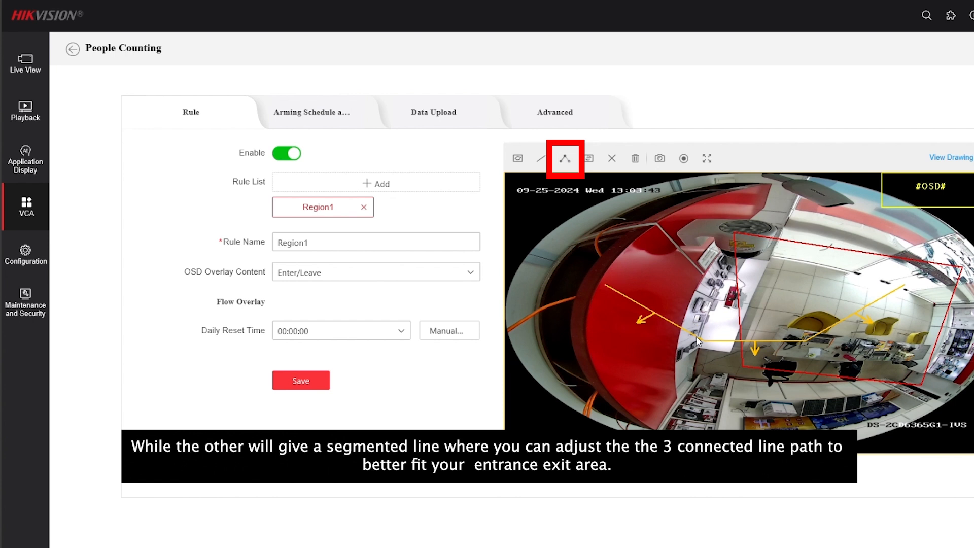
{"action": "mouse_move", "coordinate": [700, 349]}
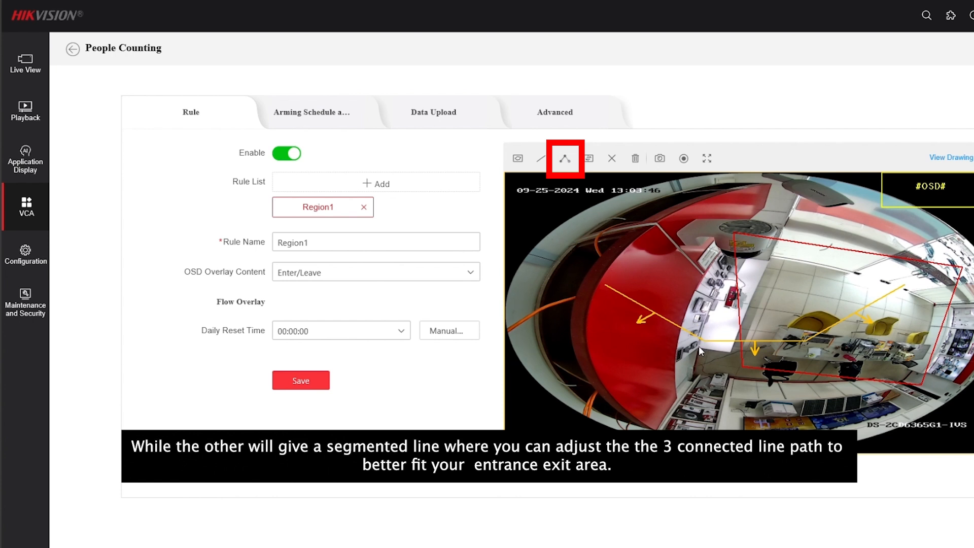
{"action": "mouse_move", "coordinate": [699, 346]}
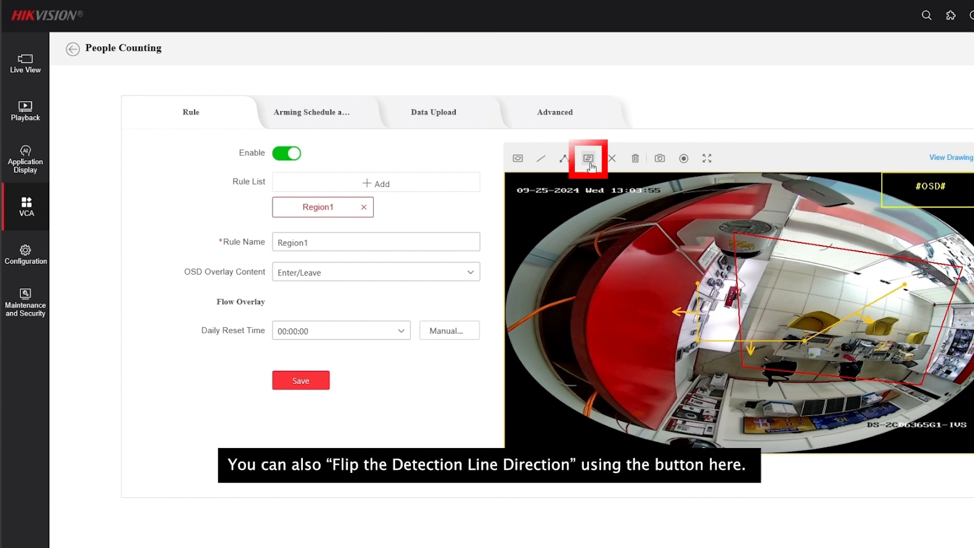
{"action": "mouse_move", "coordinate": [587, 158]}
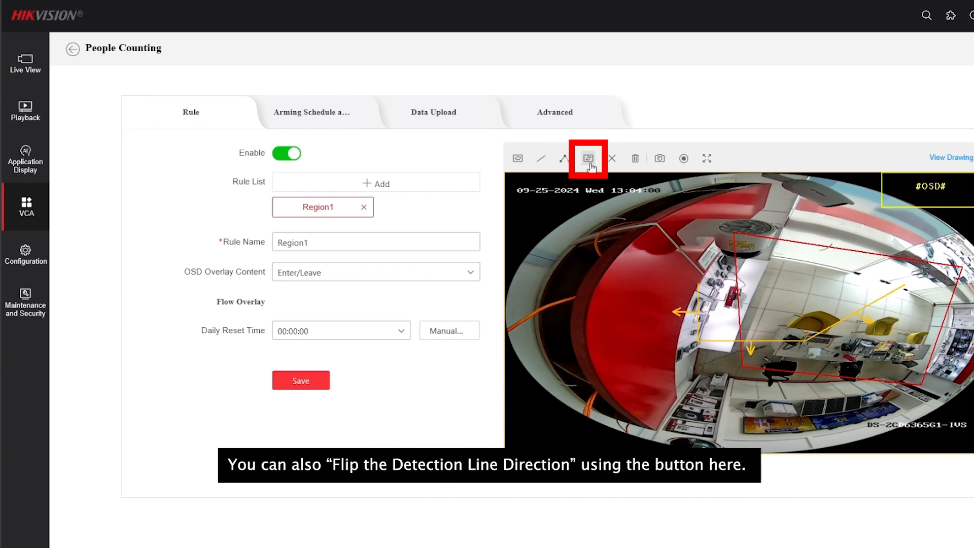
{"action": "left_click", "coordinate": [587, 158]}
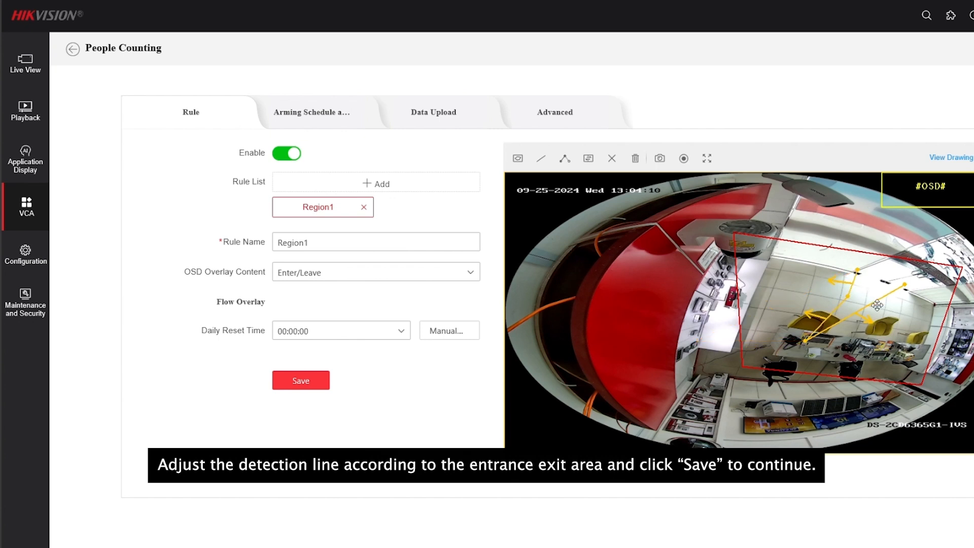
{"action": "left_click", "coordinate": [300, 380]}
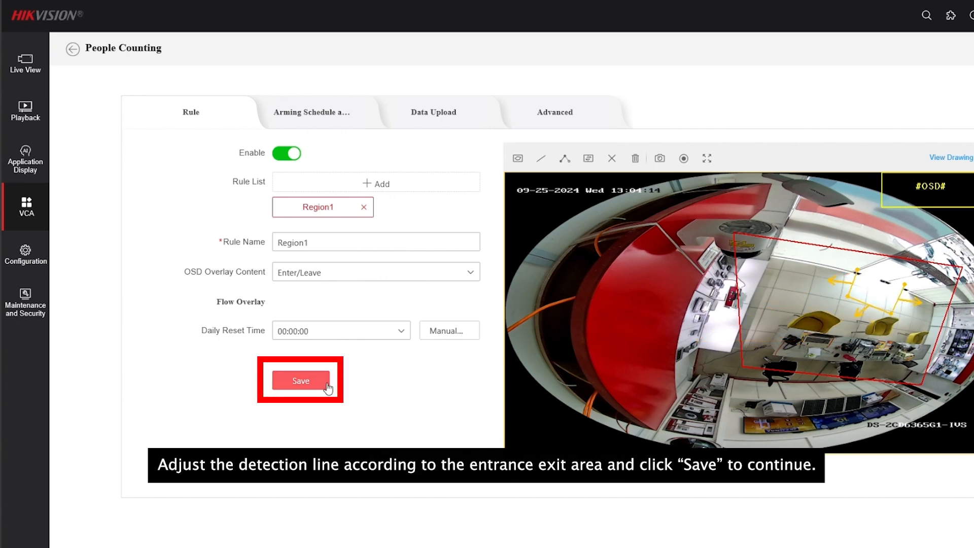
{"action": "left_click", "coordinate": [301, 380]}
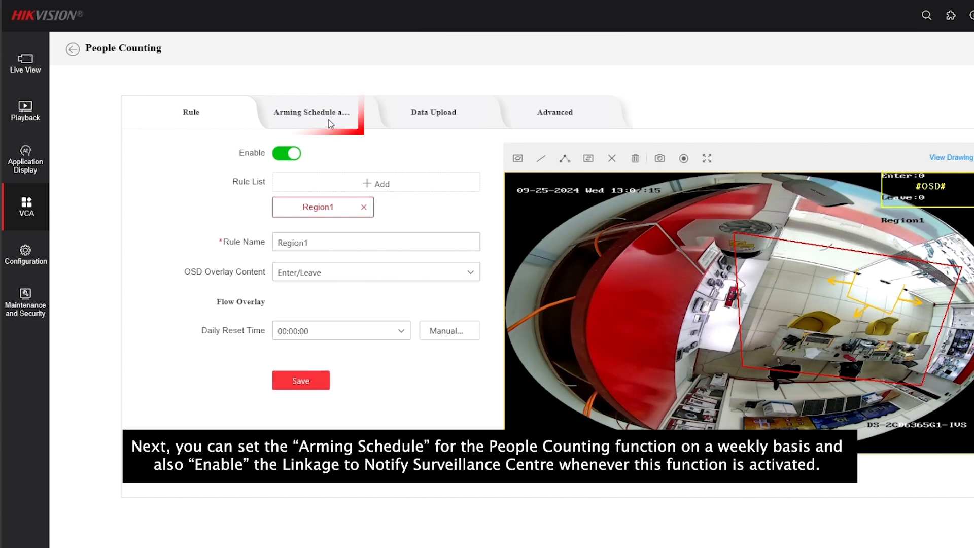
Review the all-week arming schedule and Notify Surveillance Center linkage for people counting
{"action": "left_click", "coordinate": [311, 113]}
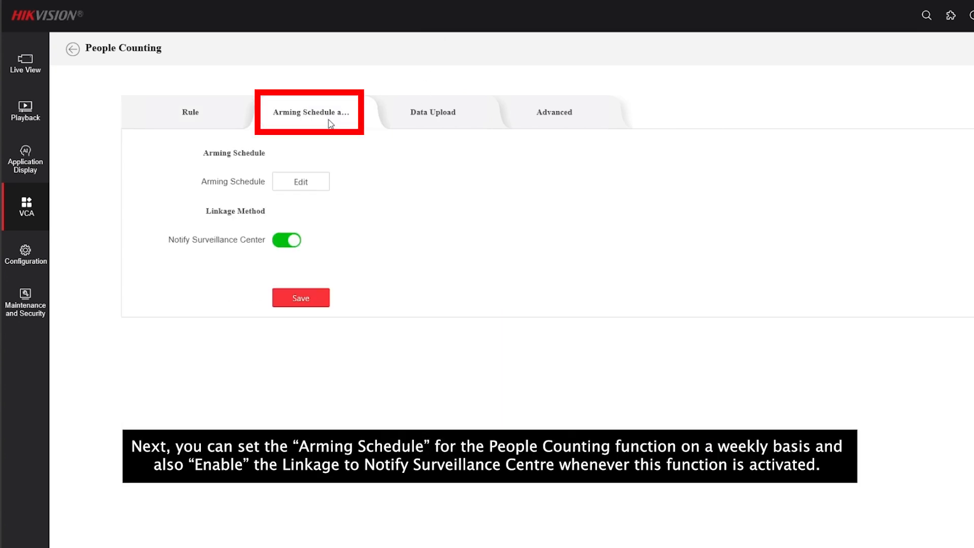
{"action": "left_click", "coordinate": [300, 182]}
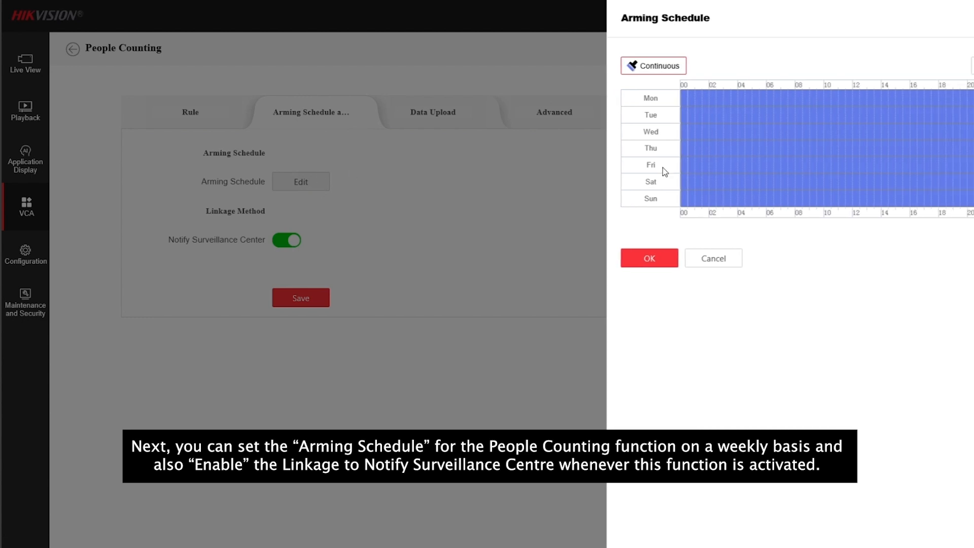
{"action": "left_click", "coordinate": [648, 258]}
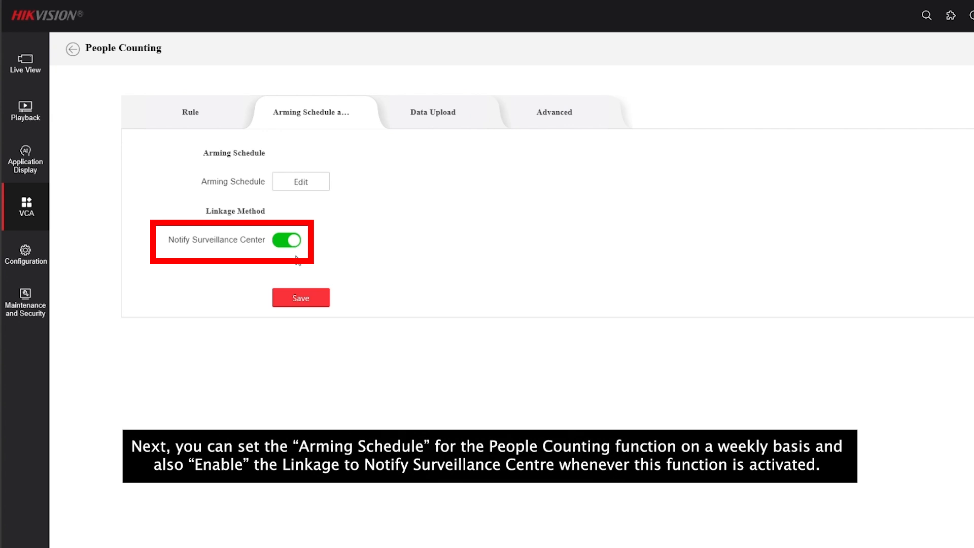
{"action": "mouse_move", "coordinate": [356, 241]}
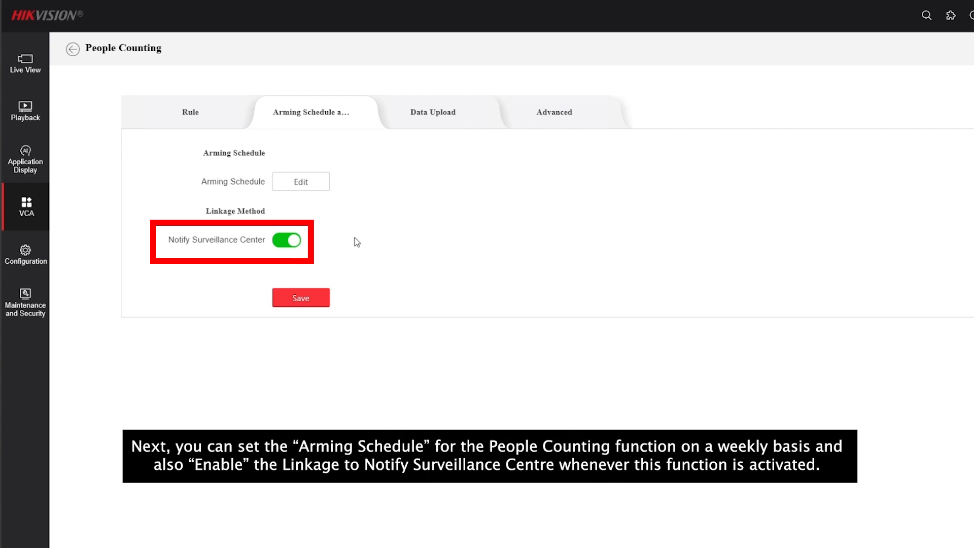
{"action": "left_click", "coordinate": [433, 112]}
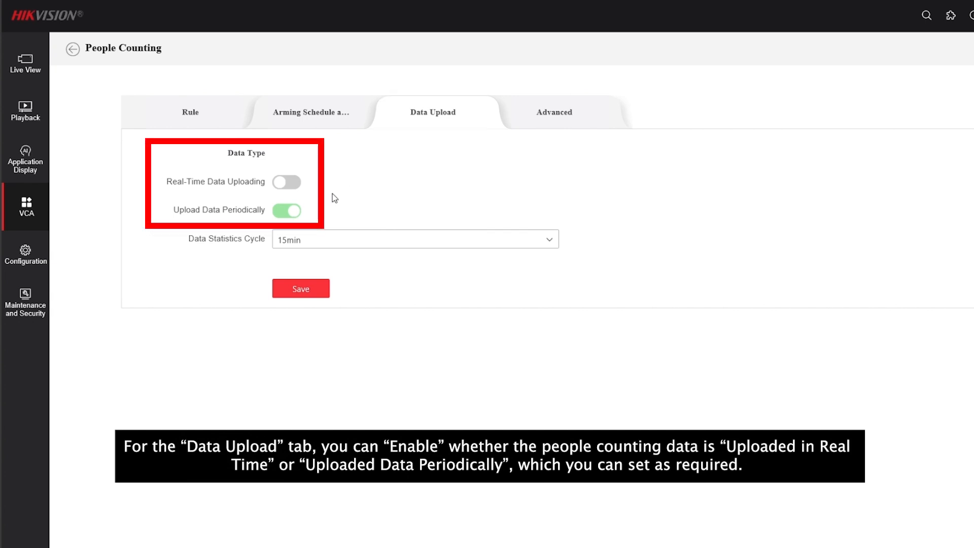
{"action": "mouse_move", "coordinate": [406, 185]}
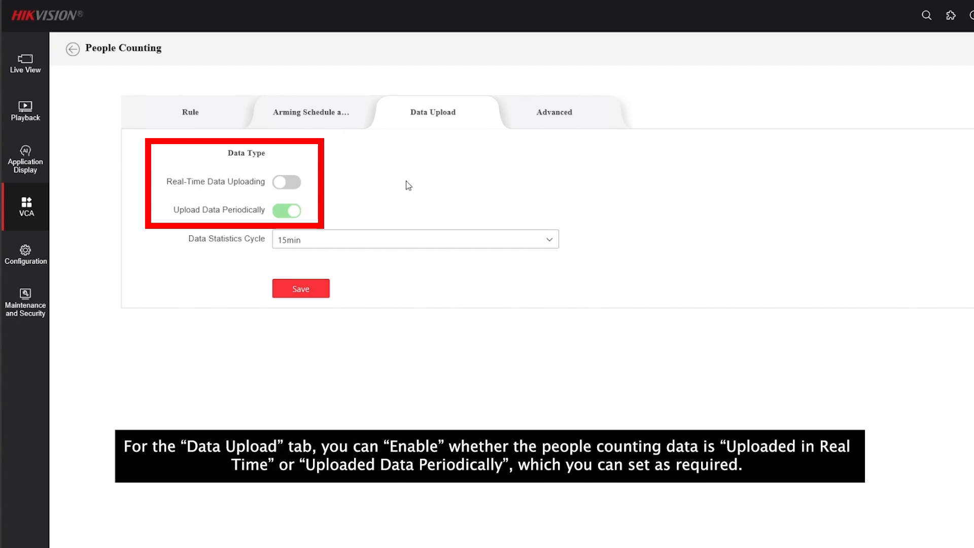
Check the Advanced settings showing VCA info on stream enabled
{"action": "left_click", "coordinate": [554, 113]}
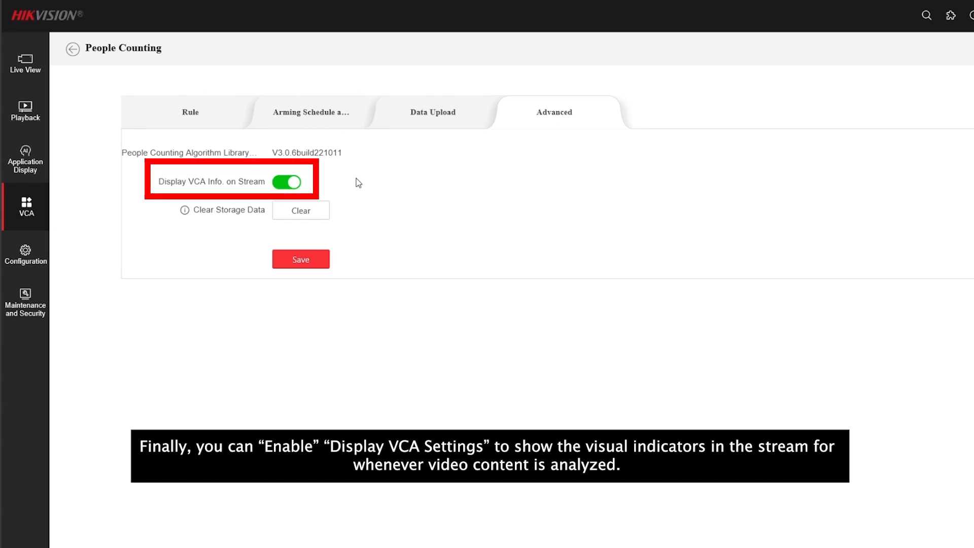
{"action": "mouse_move", "coordinate": [360, 184]}
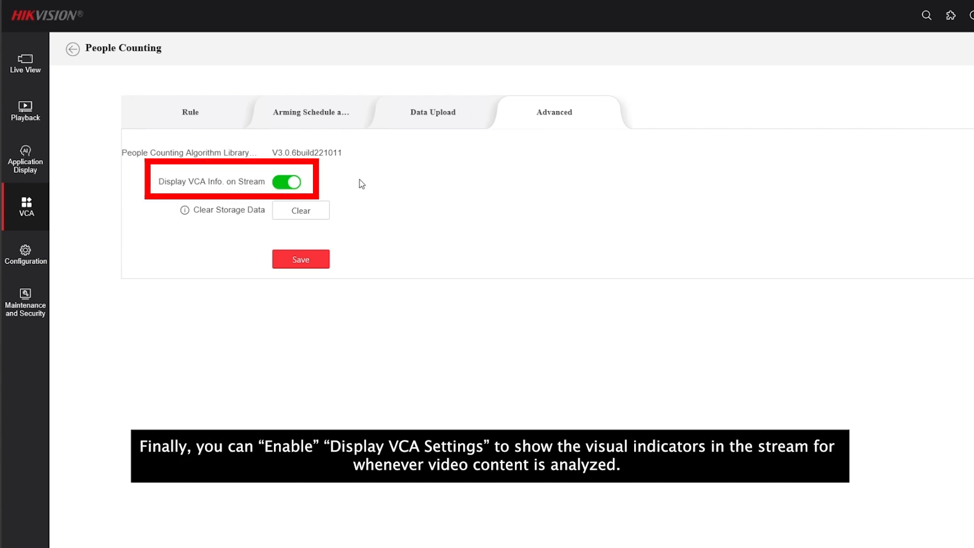
{"action": "mouse_move", "coordinate": [373, 235]}
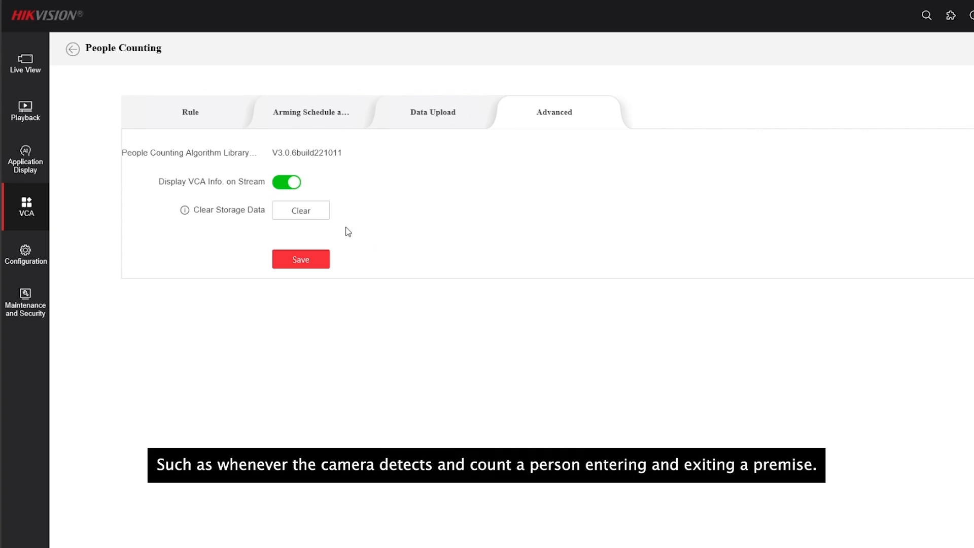
{"action": "mouse_move", "coordinate": [403, 230]}
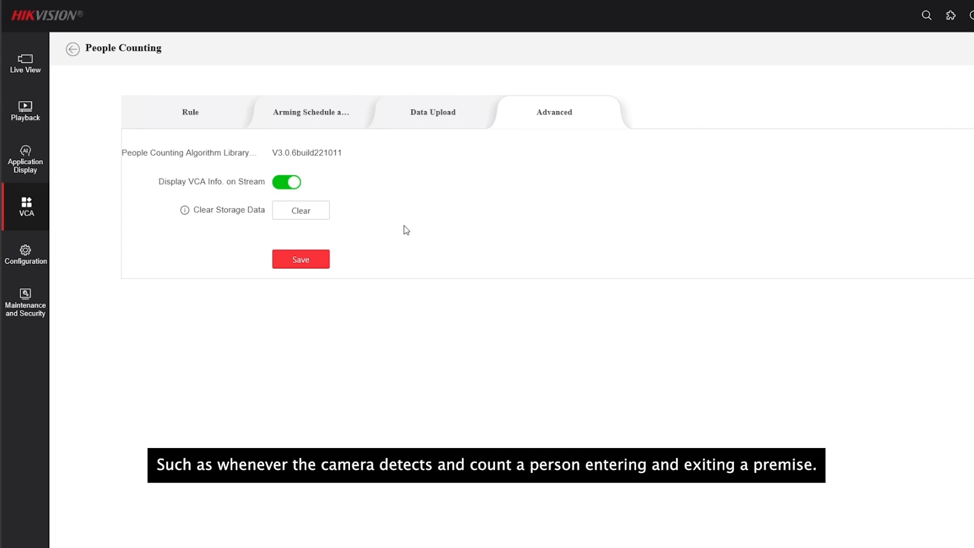
{"action": "mouse_move", "coordinate": [373, 223]}
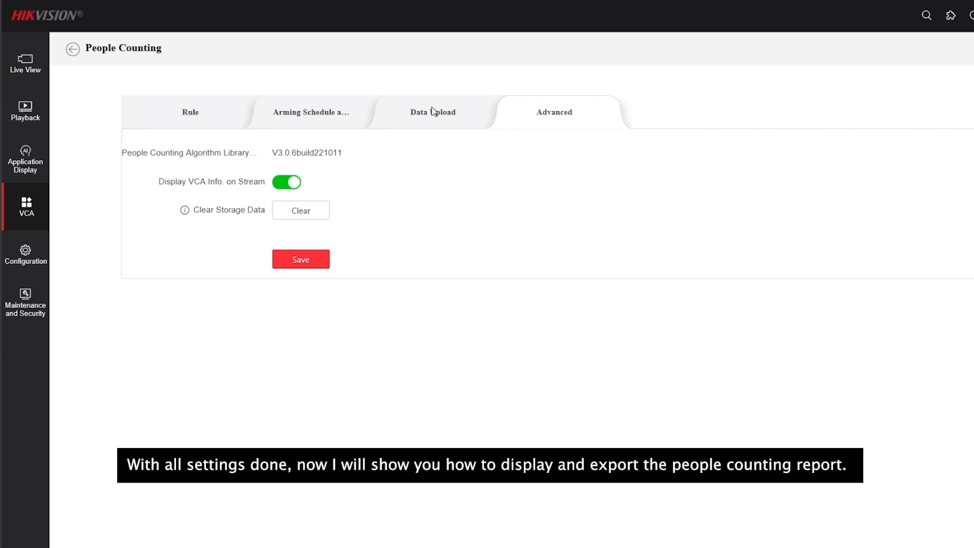
{"action": "mouse_move", "coordinate": [417, 165]}
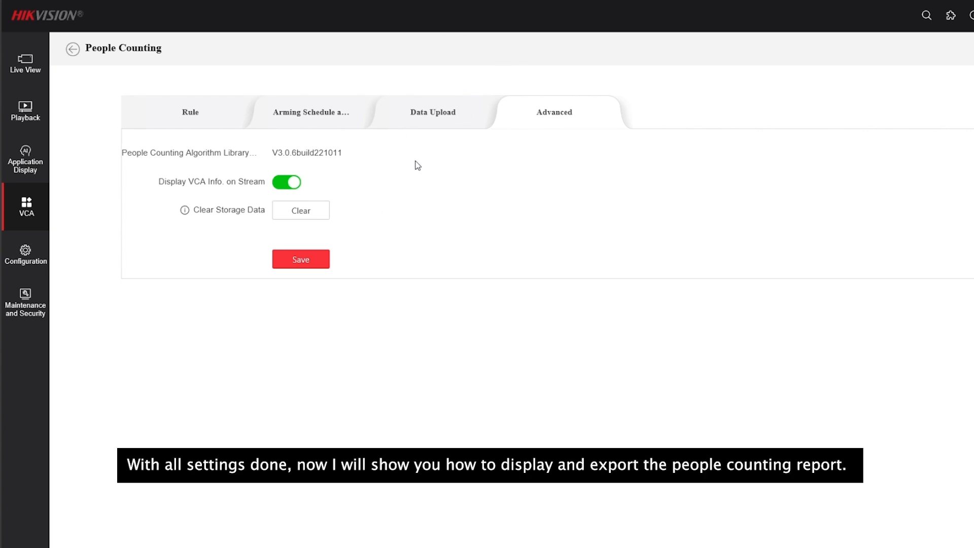
{"action": "mouse_move", "coordinate": [453, 193]}
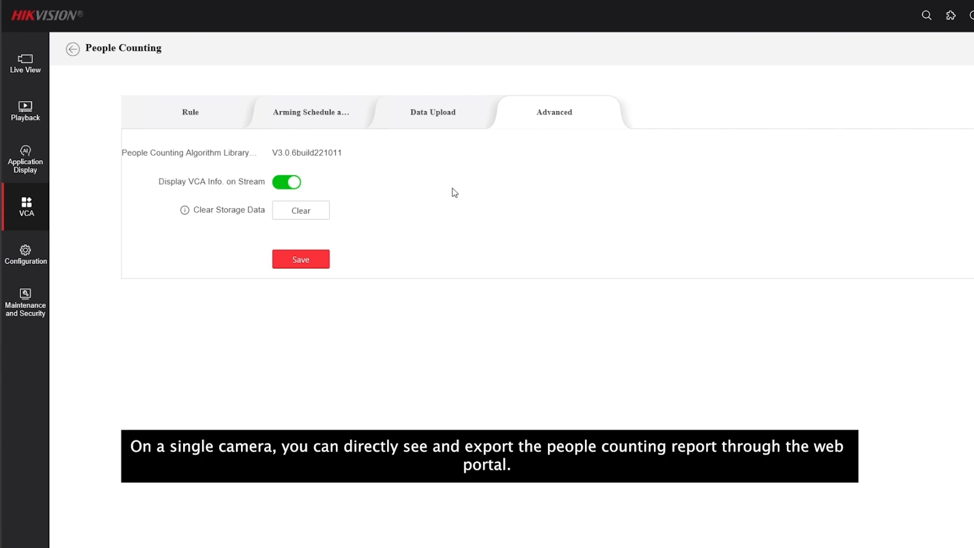
{"action": "mouse_move", "coordinate": [481, 308]}
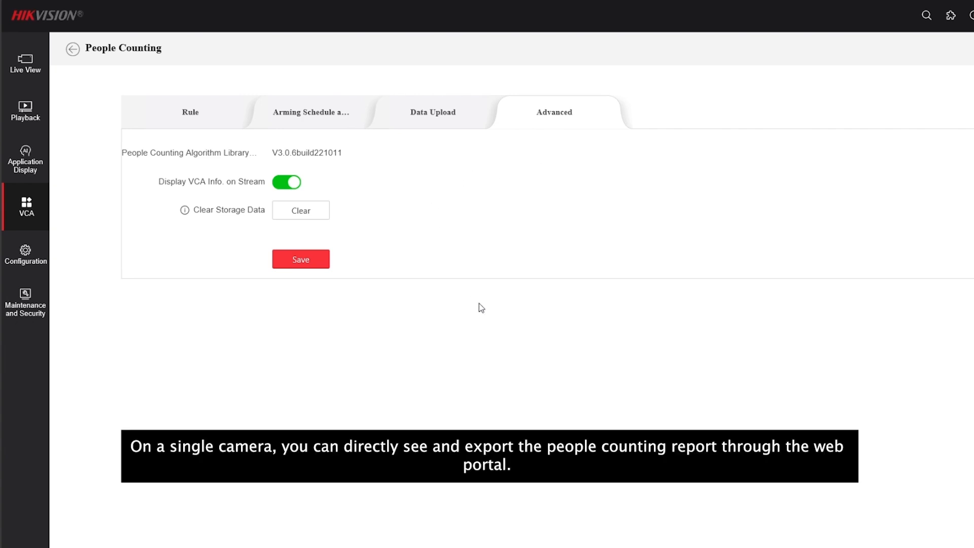
{"action": "mouse_move", "coordinate": [442, 310]}
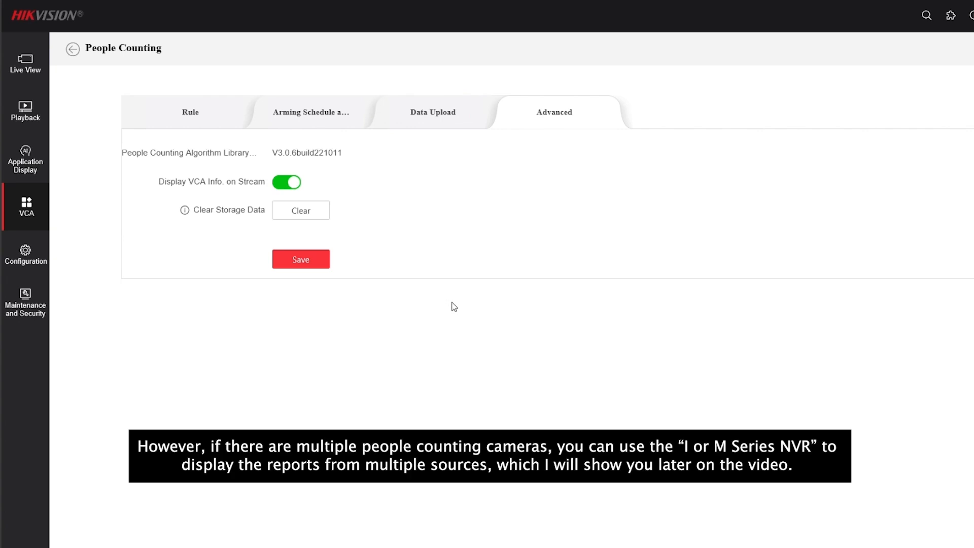
{"action": "mouse_move", "coordinate": [564, 384]}
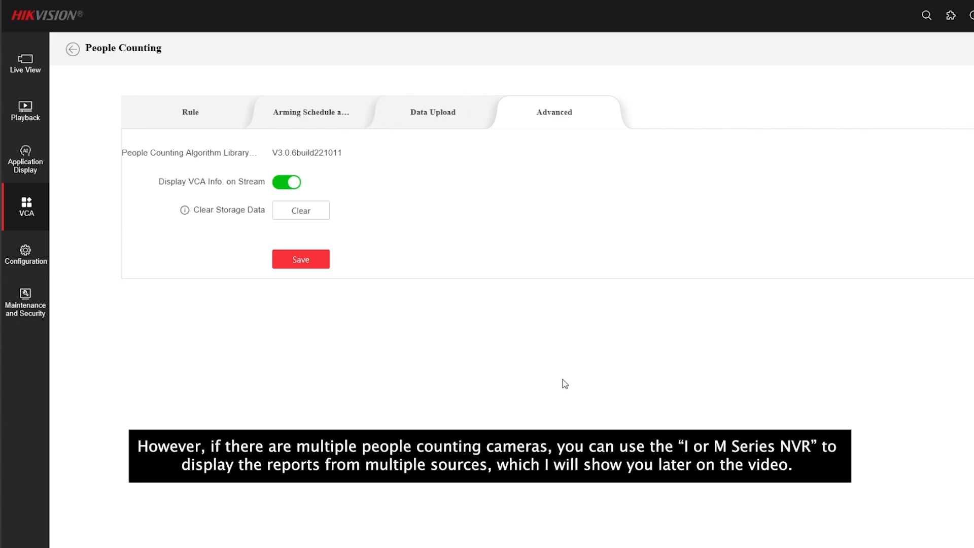
{"action": "mouse_move", "coordinate": [535, 343]}
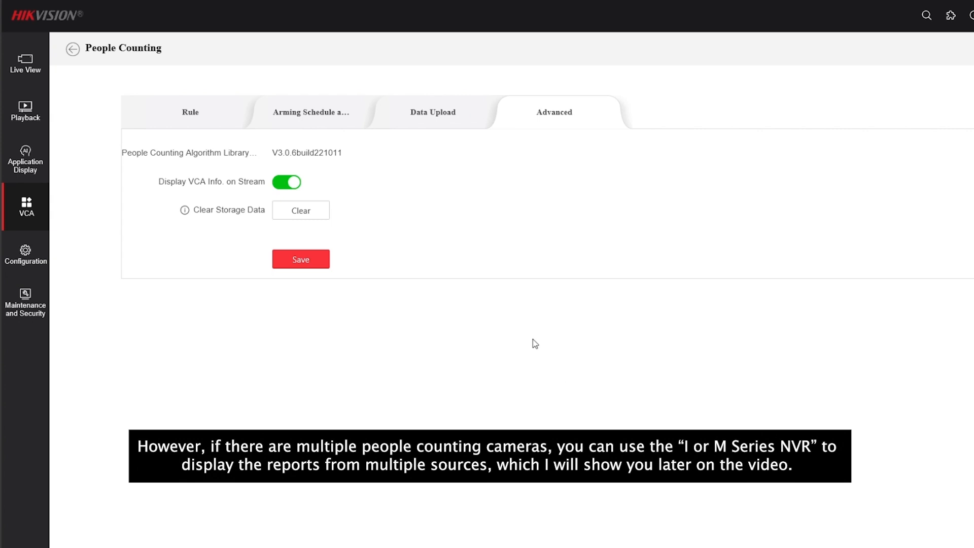
{"action": "mouse_move", "coordinate": [505, 315]}
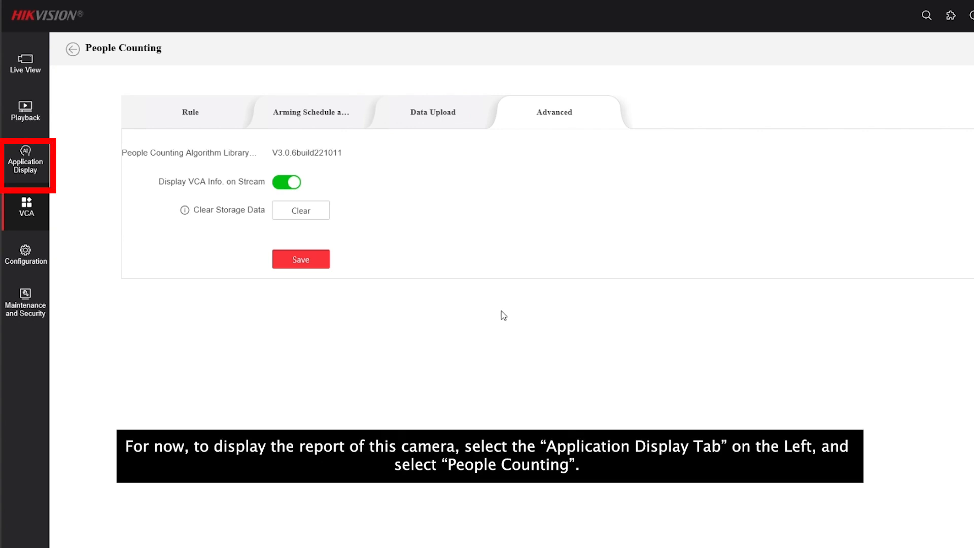
{"action": "mouse_move", "coordinate": [25, 165]}
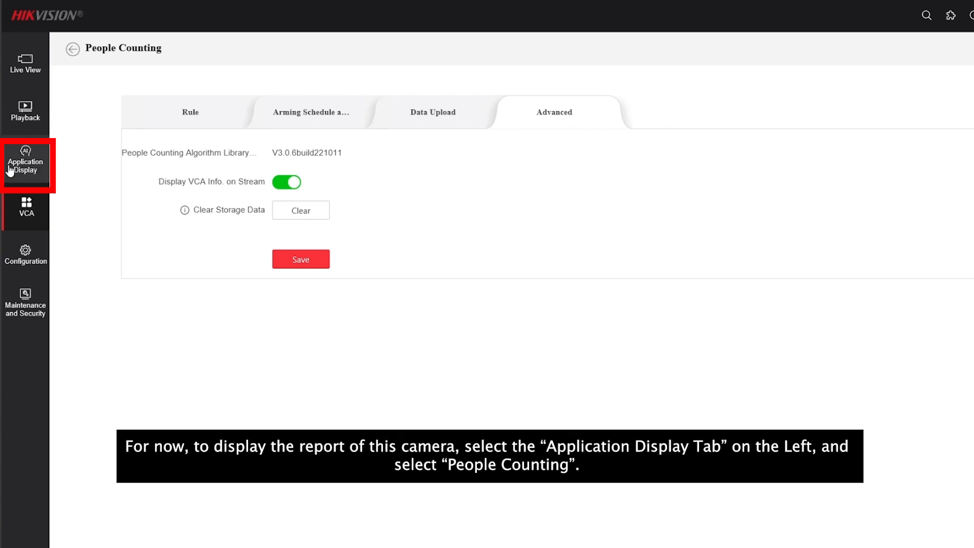
Search Region1's weekly People Counting statistics and view them as bar, then line chart
{"action": "left_click", "coordinate": [25, 159]}
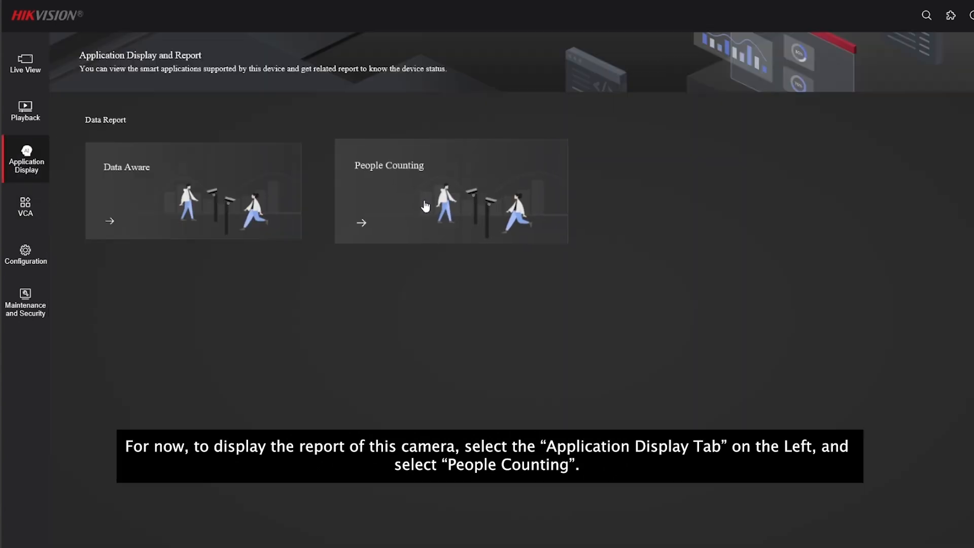
{"action": "left_click", "coordinate": [451, 191]}
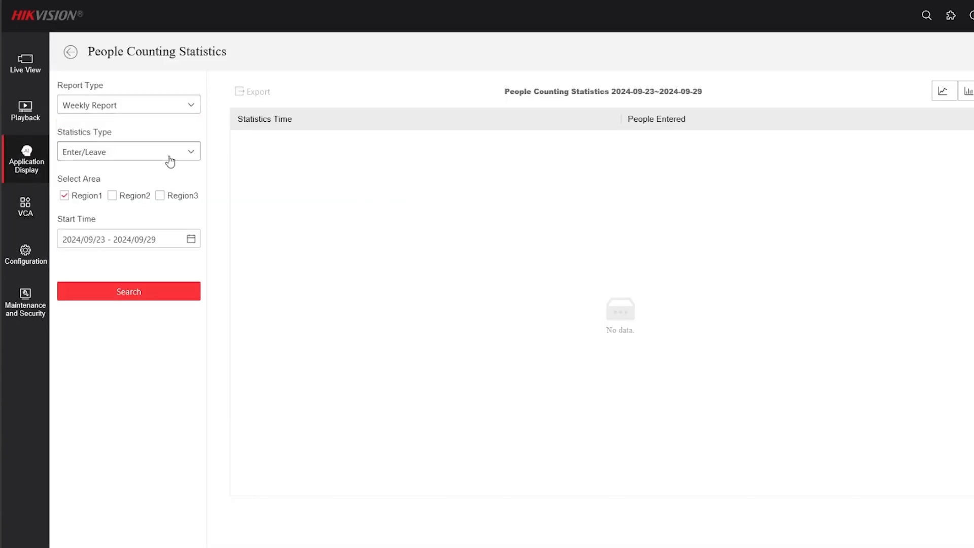
{"action": "left_click", "coordinate": [128, 291]}
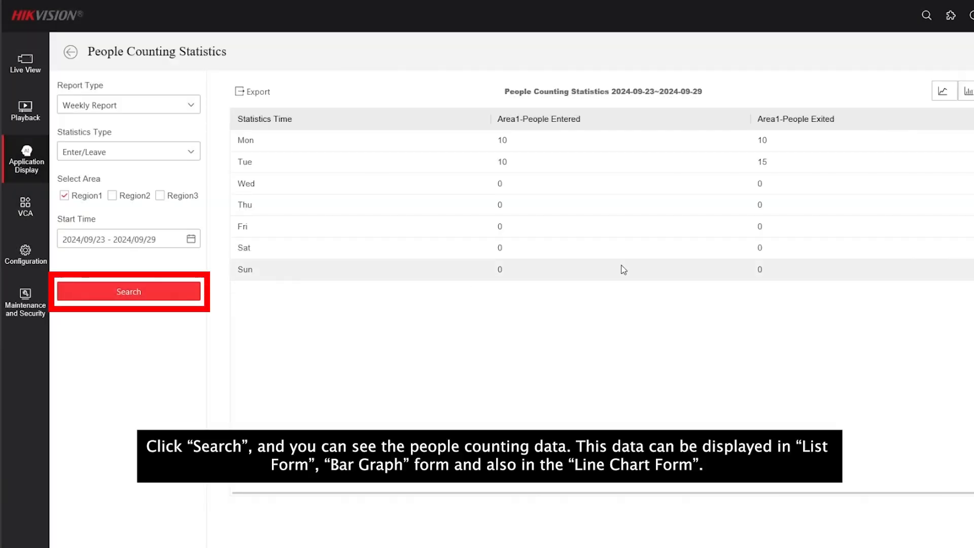
{"action": "mouse_move", "coordinate": [629, 266]}
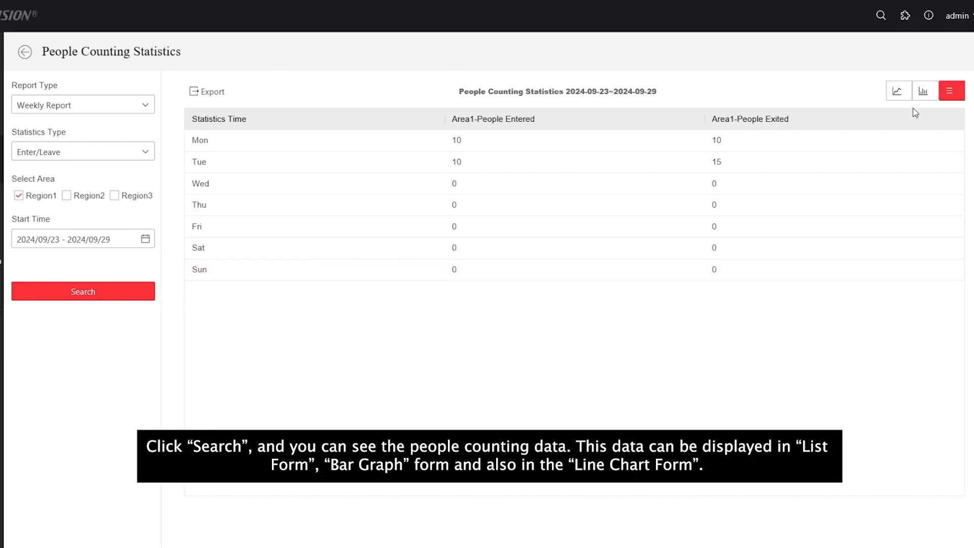
{"action": "left_click", "coordinate": [923, 91]}
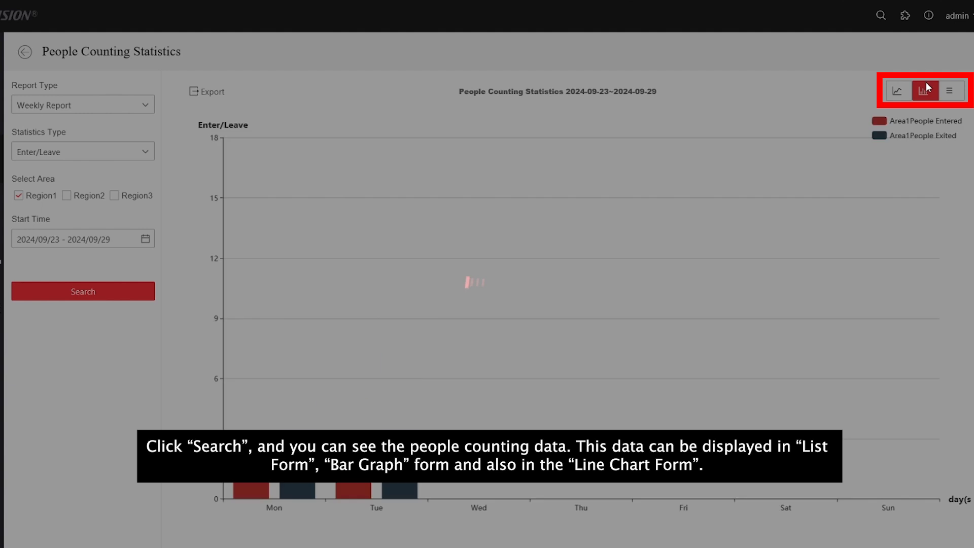
{"action": "left_click", "coordinate": [896, 90]}
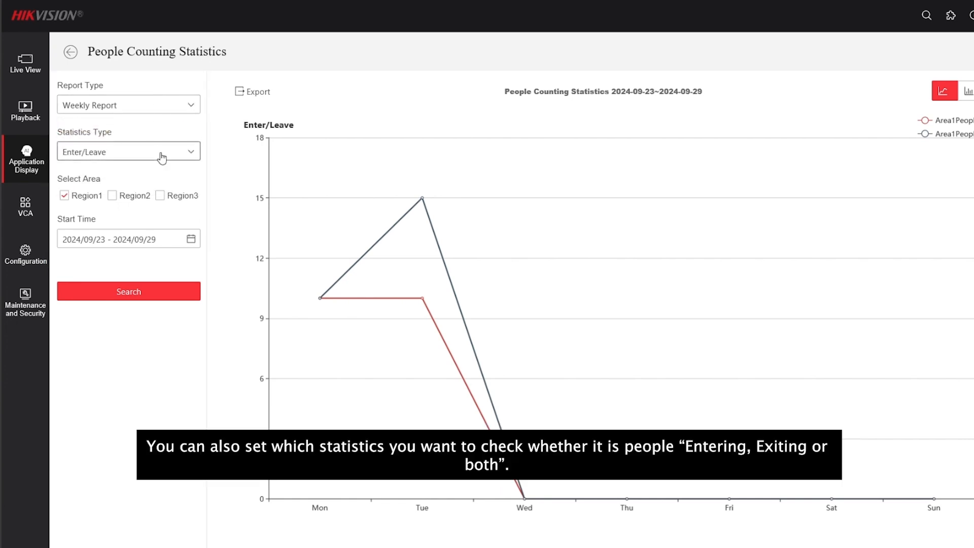
Keep entering and exiting counts, confirm 2024/09/23–2024/09/29, and export the report
{"action": "left_click", "coordinate": [128, 151]}
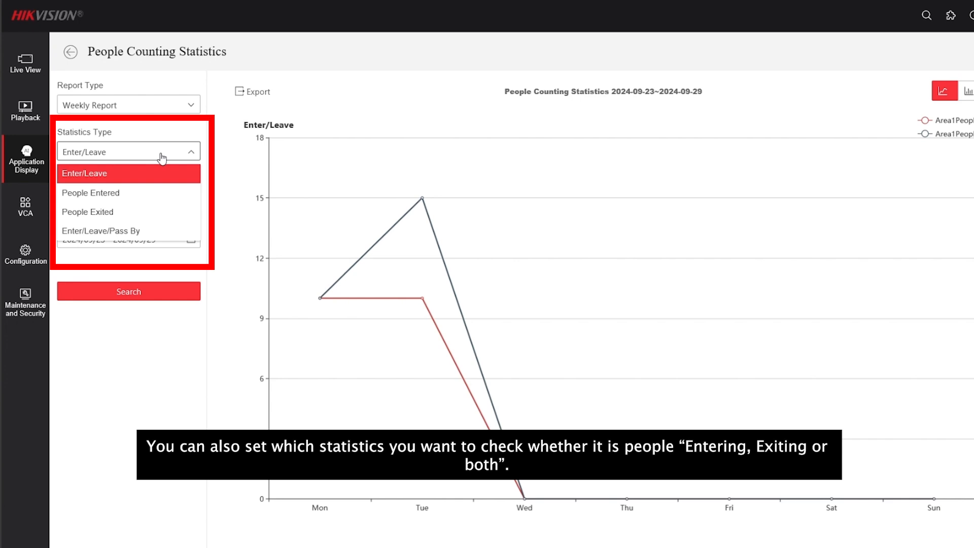
{"action": "mouse_move", "coordinate": [141, 209]}
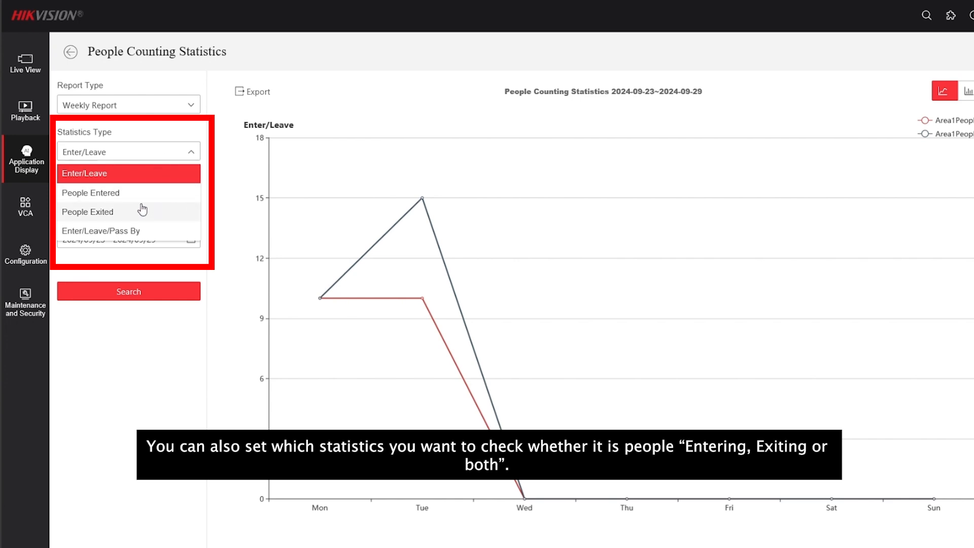
{"action": "left_click", "coordinate": [84, 173]}
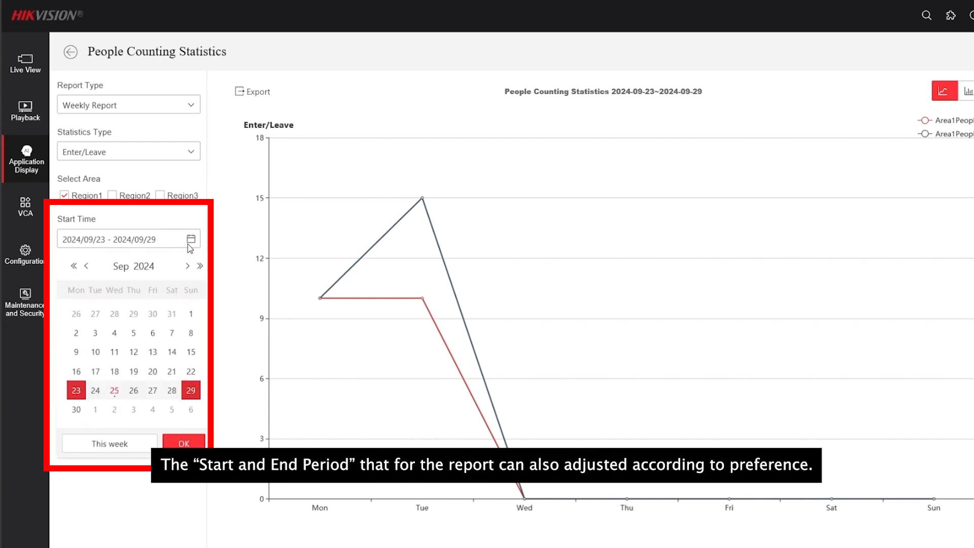
{"action": "left_click", "coordinate": [184, 443]}
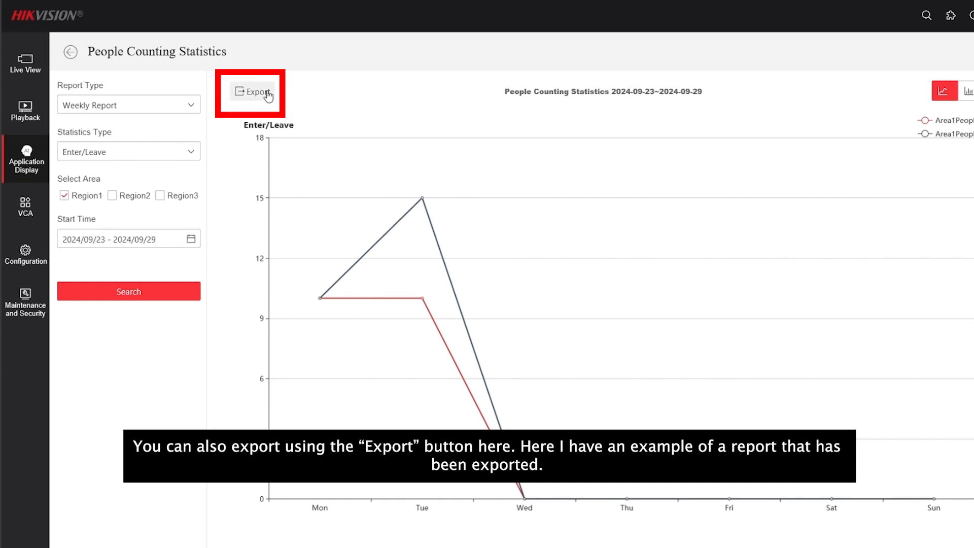
{"action": "mouse_move", "coordinate": [239, 100]}
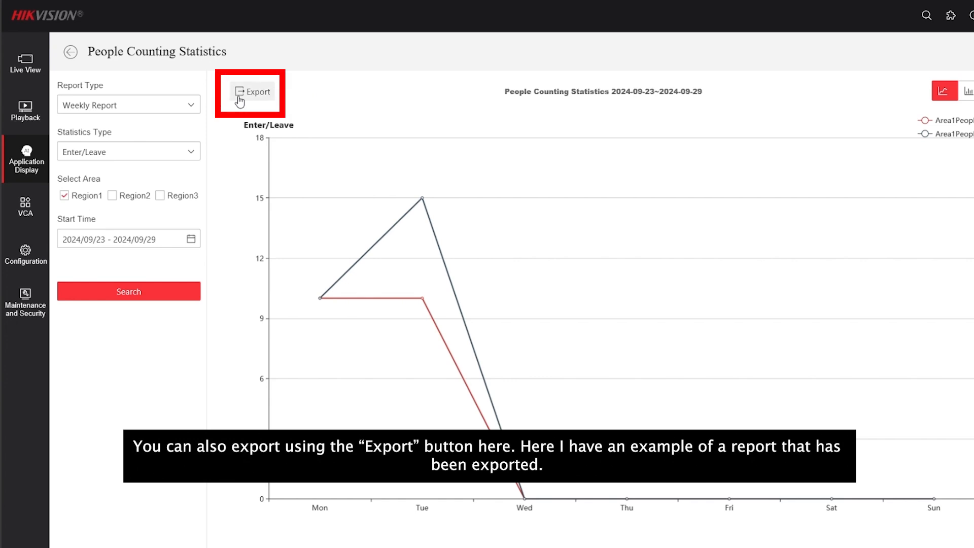
{"action": "mouse_move", "coordinate": [476, 543]}
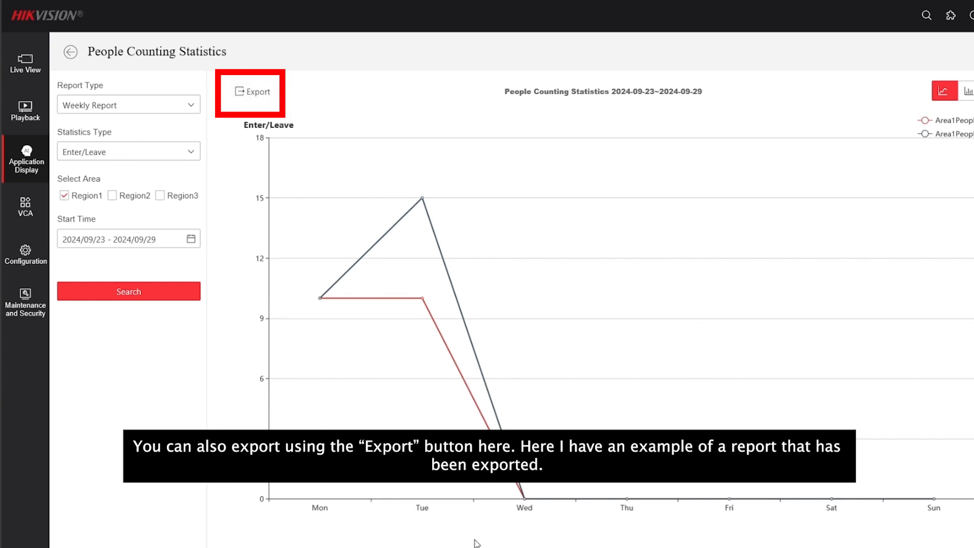
{"action": "left_click", "coordinate": [251, 93]}
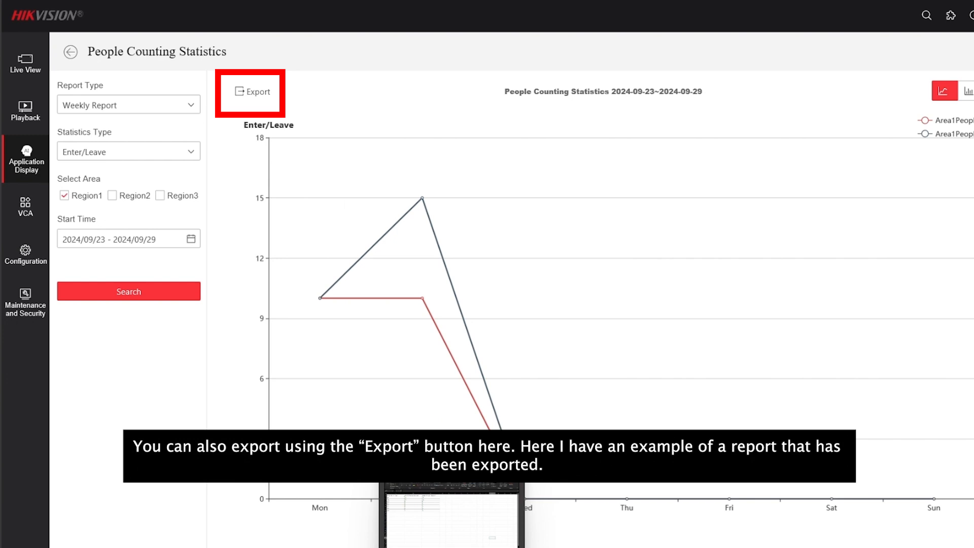
{"action": "left_click", "coordinate": [249, 93]}
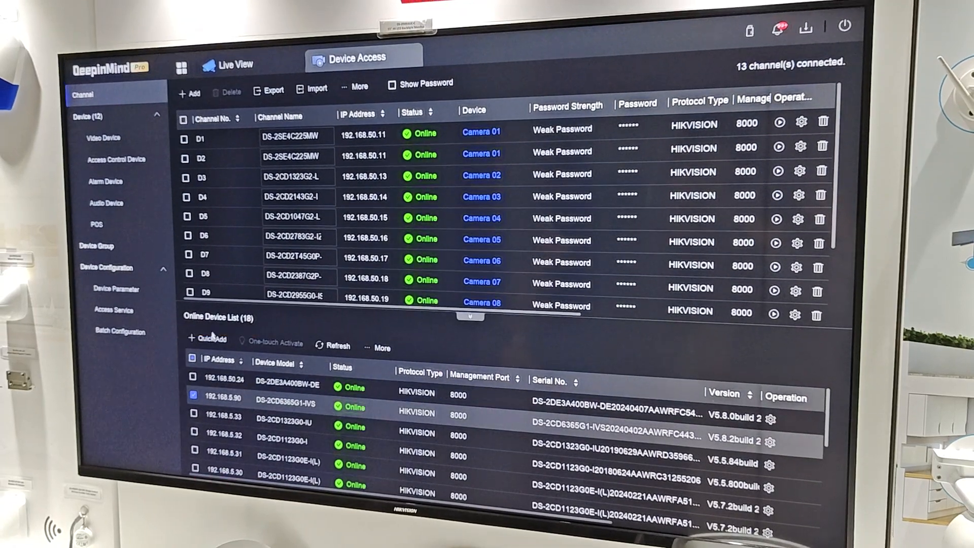
Open the People Counting statistics report page listing the connected cameras
{"action": "left_click", "coordinate": [210, 340]}
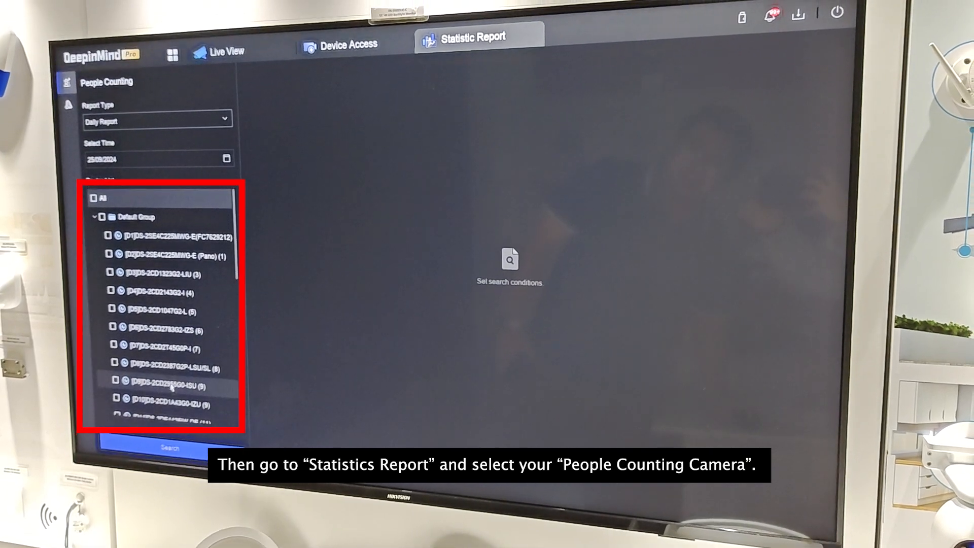
Scroll the device list and keep Daily Report as the report type for camera D13
{"action": "scroll", "scroll_direction": "down", "scroll_amount": 3}
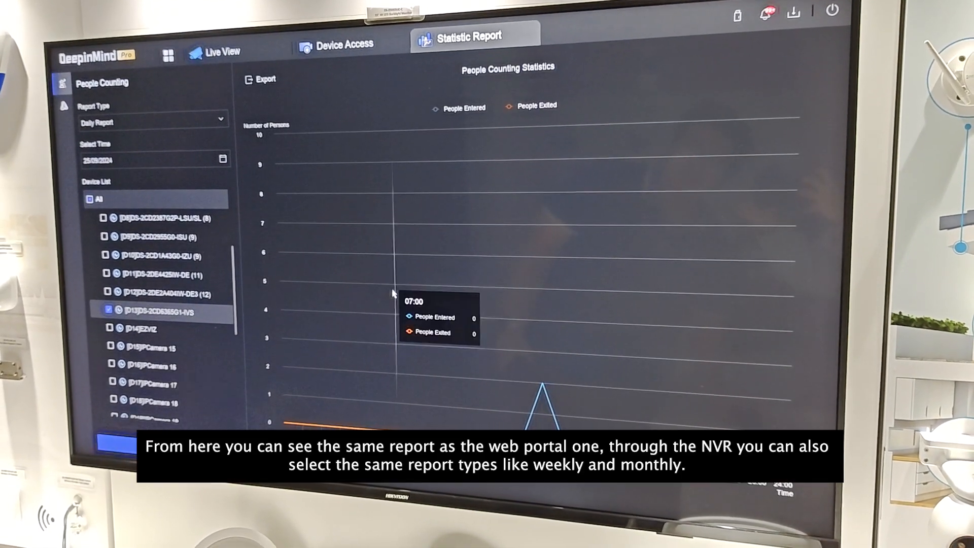
{"action": "mouse_move", "coordinate": [472, 298]}
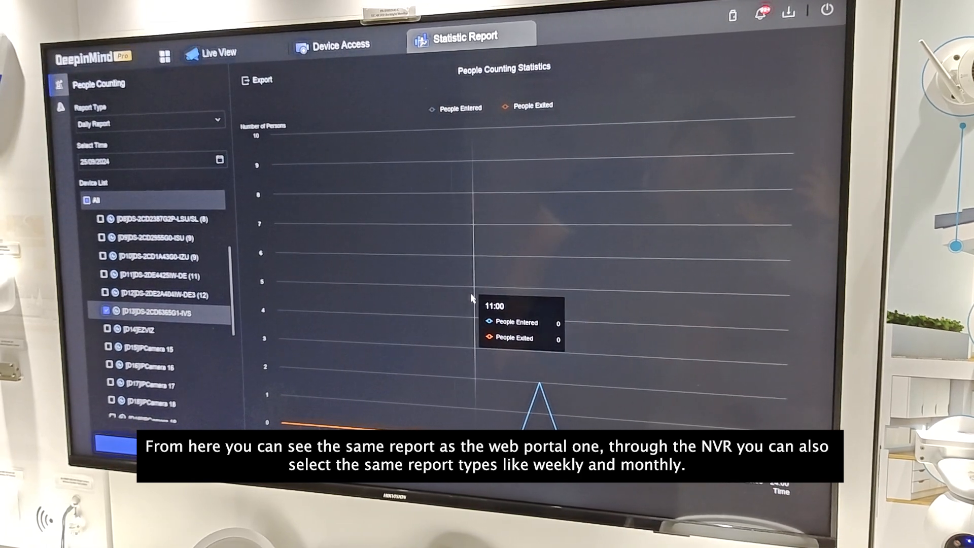
{"action": "mouse_move", "coordinate": [497, 285]}
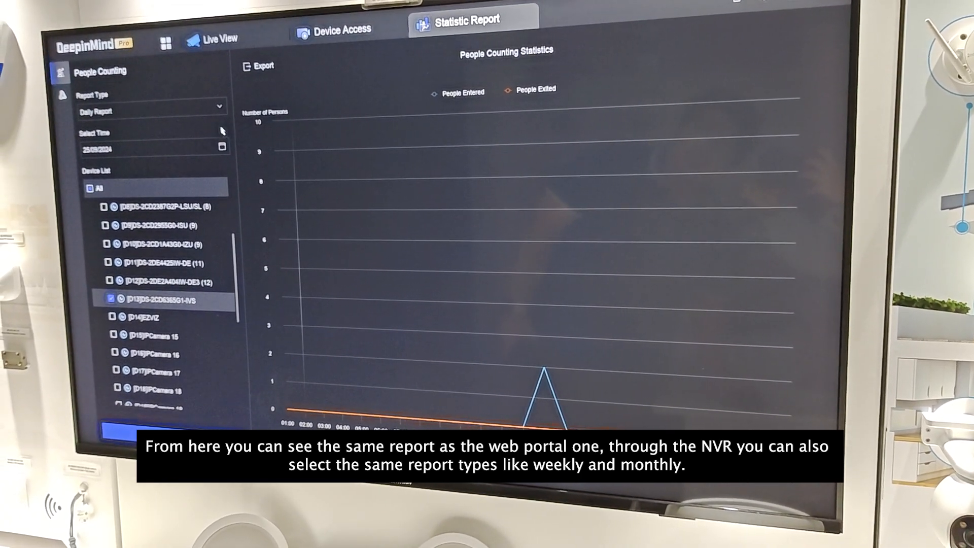
{"action": "left_click", "coordinate": [152, 111]}
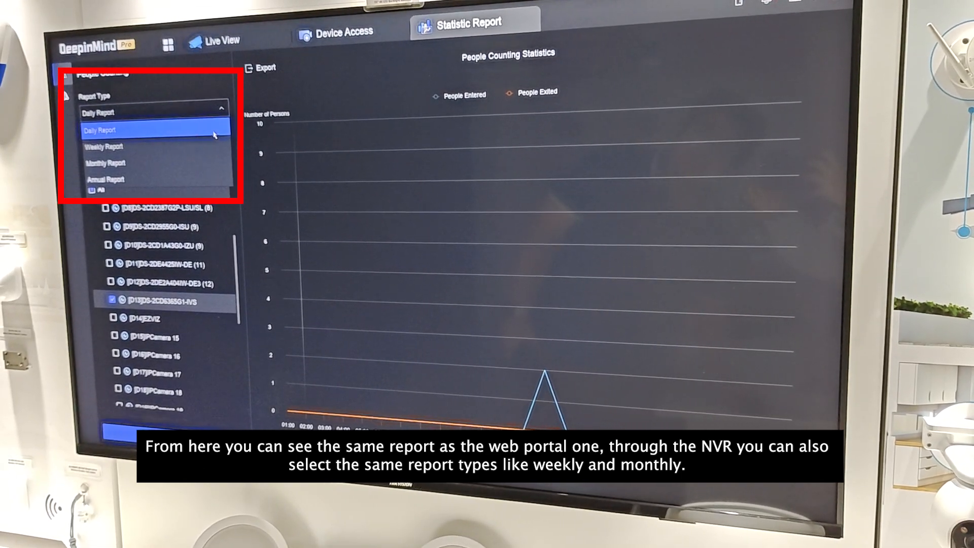
{"action": "mouse_move", "coordinate": [215, 144]}
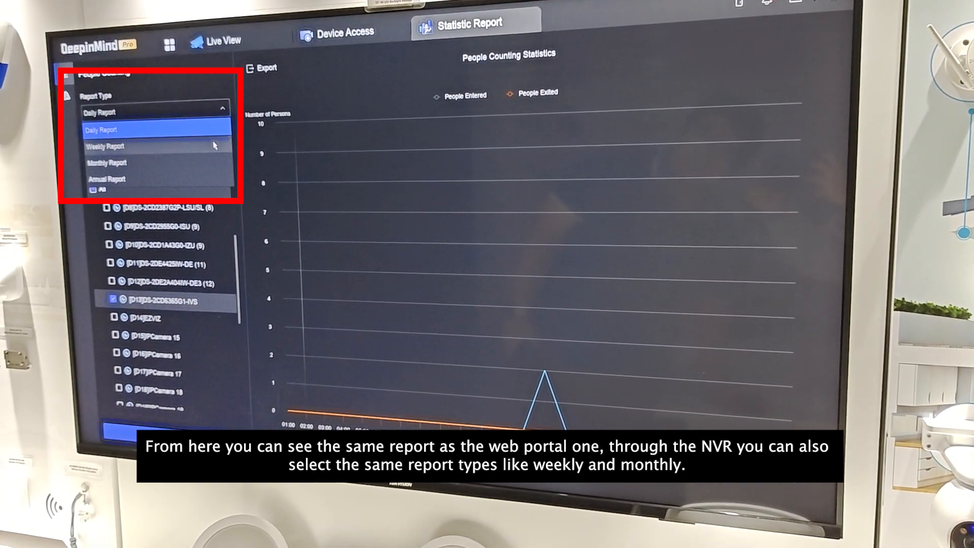
{"action": "left_click", "coordinate": [100, 129]}
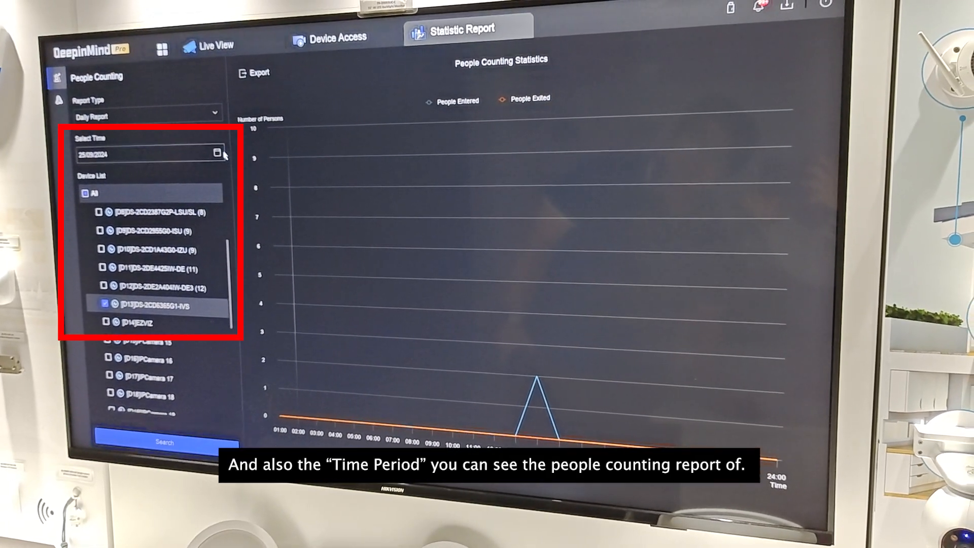
Confirm 25/09/2024 as the report date and start exporting to the USB flash disk
{"action": "left_click", "coordinate": [215, 155]}
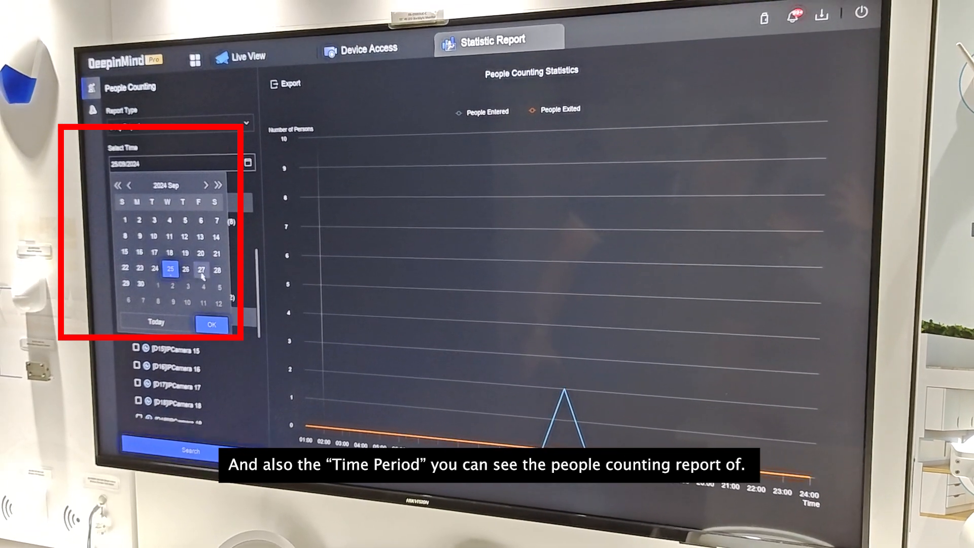
{"action": "left_click", "coordinate": [210, 324]}
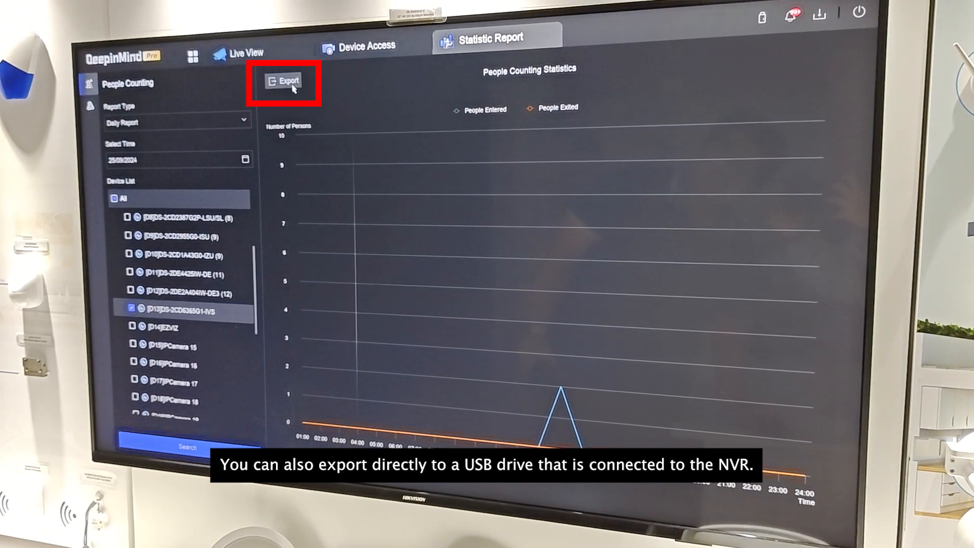
{"action": "left_click", "coordinate": [284, 81]}
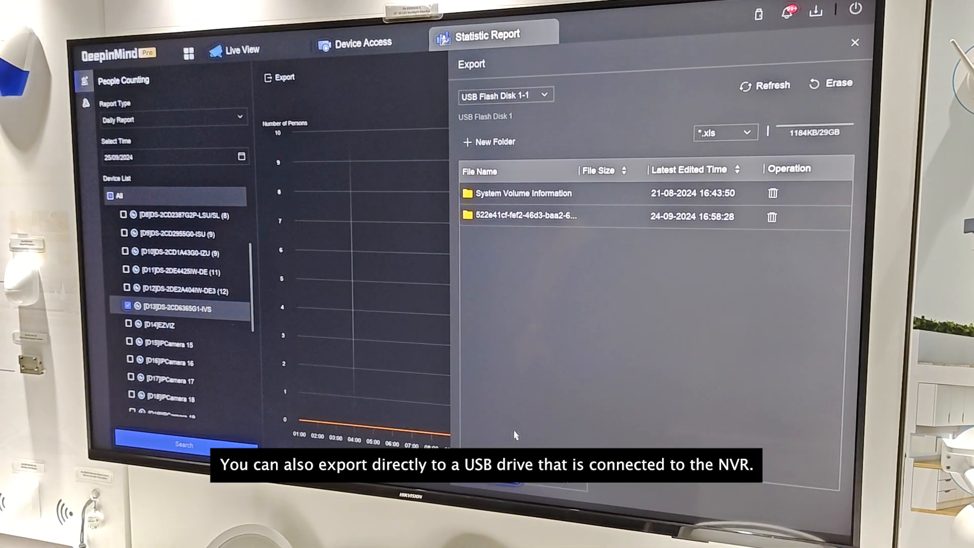